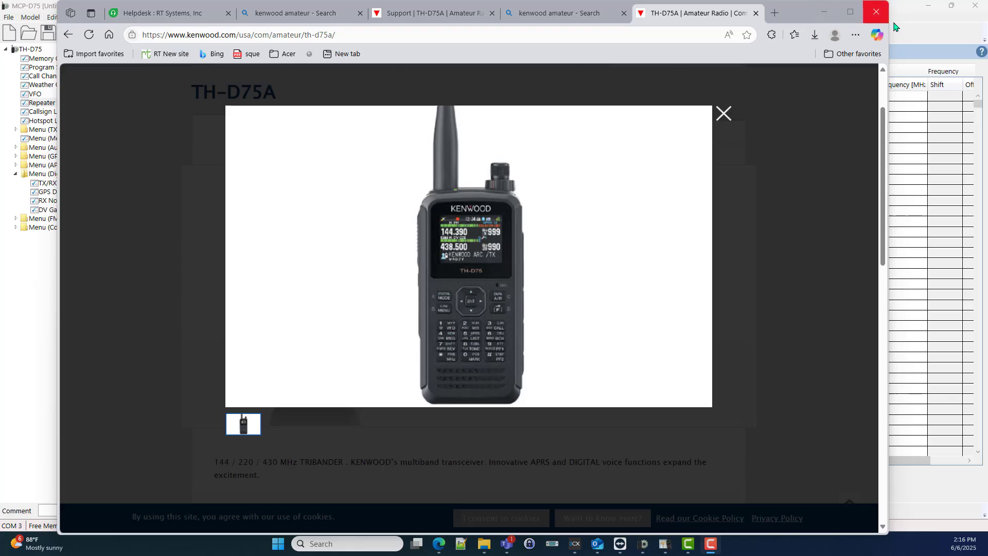
# Step: Navigate Kenwood's site from Amateur Radio products to the TH-D75A Support page downloads
pyautogui.click(875, 11)
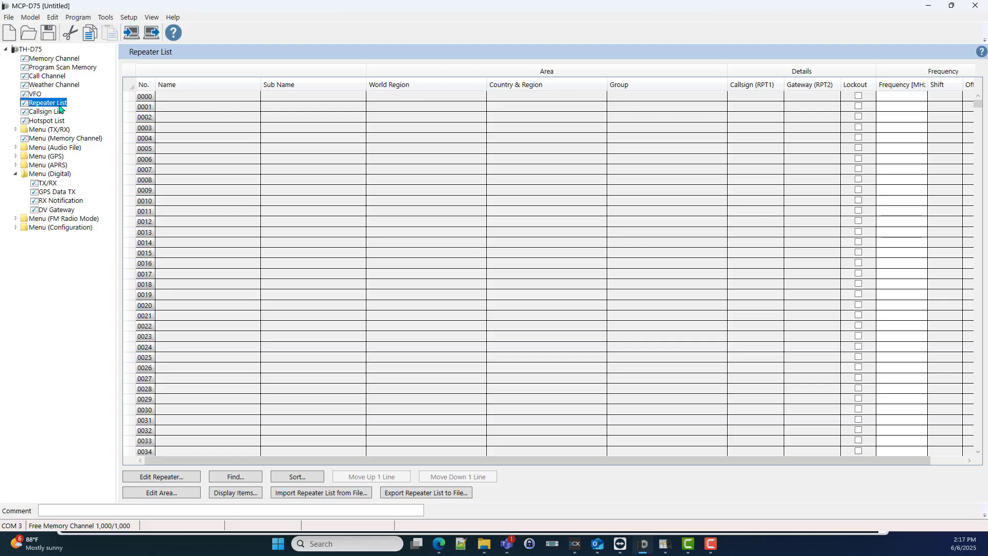
pyautogui.moveTo(188, 142)
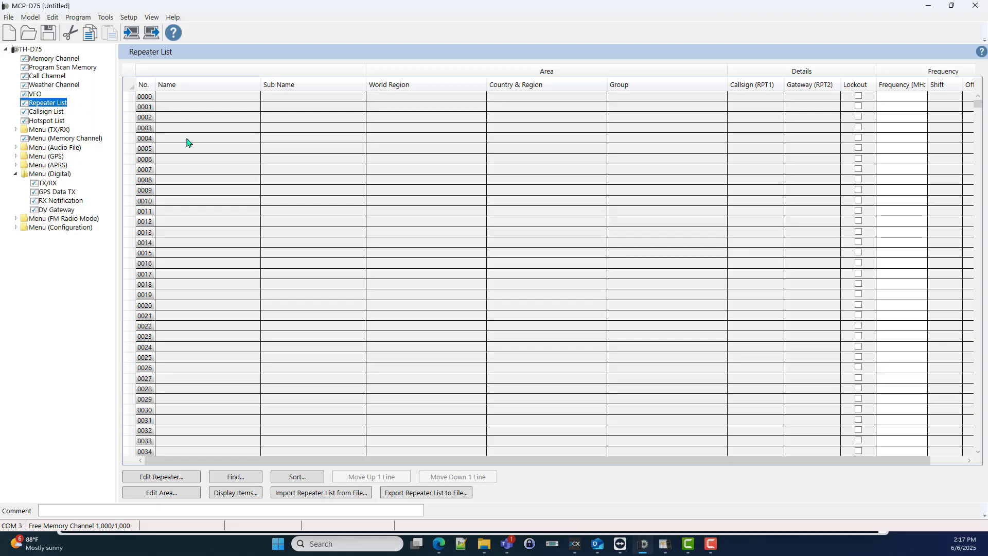
pyautogui.moveTo(814, 436)
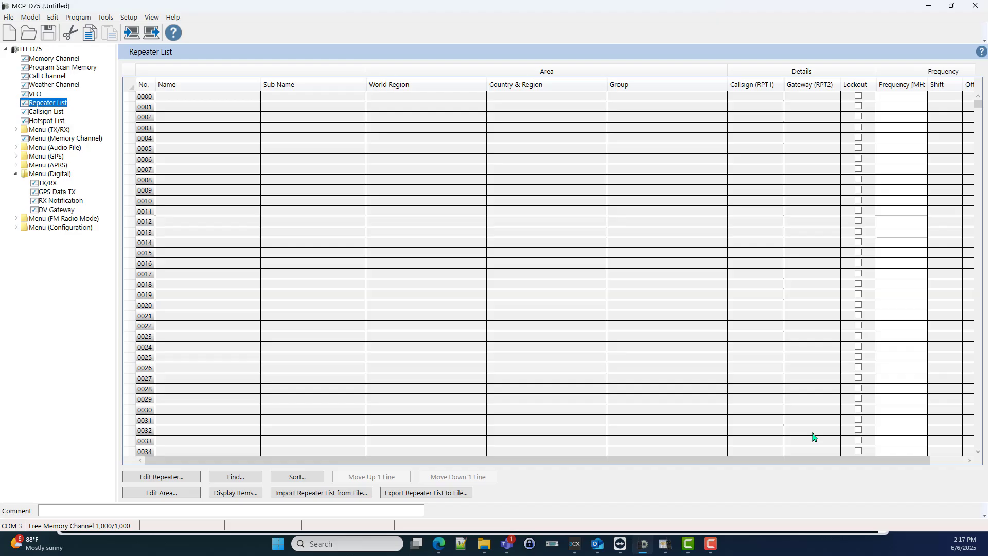
pyautogui.moveTo(752, 497)
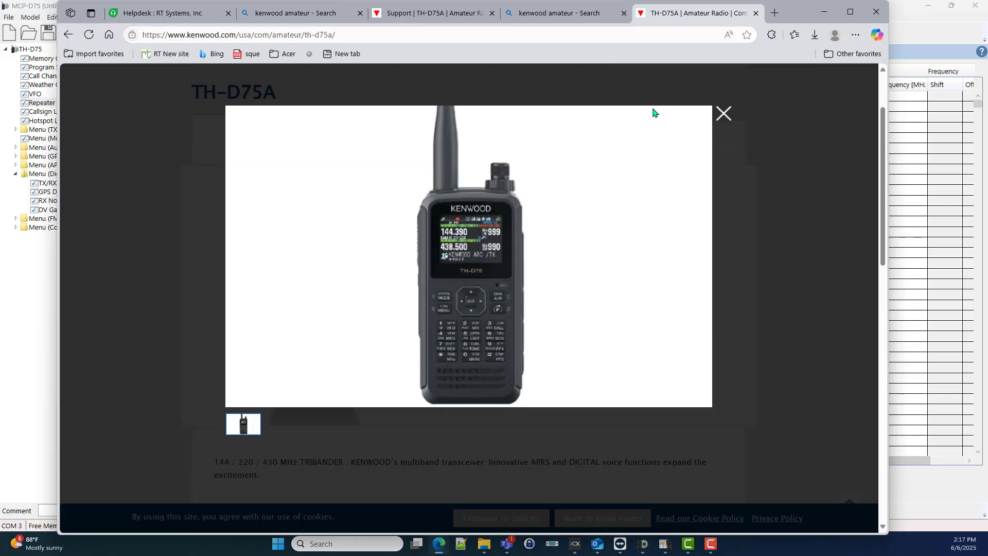
pyautogui.click(723, 114)
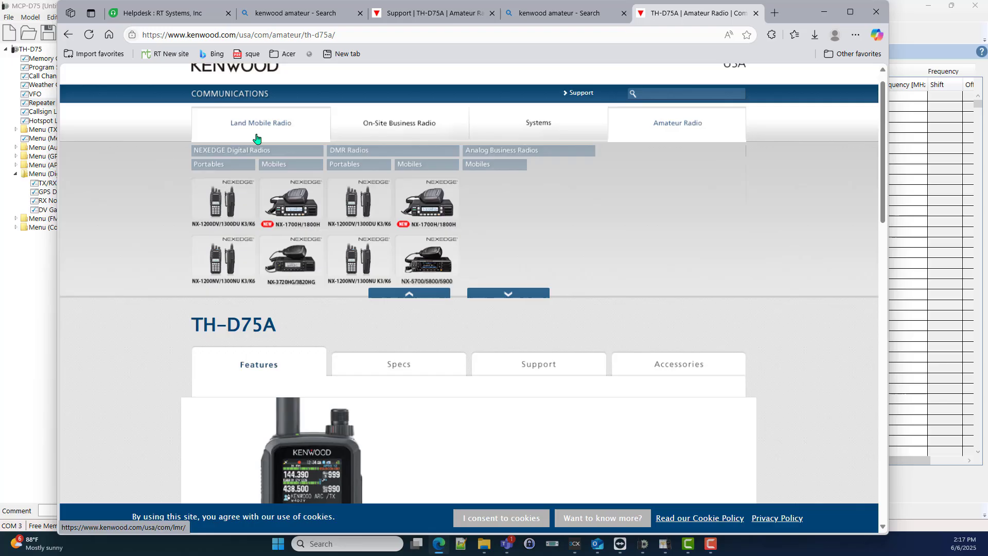
pyautogui.click(677, 122)
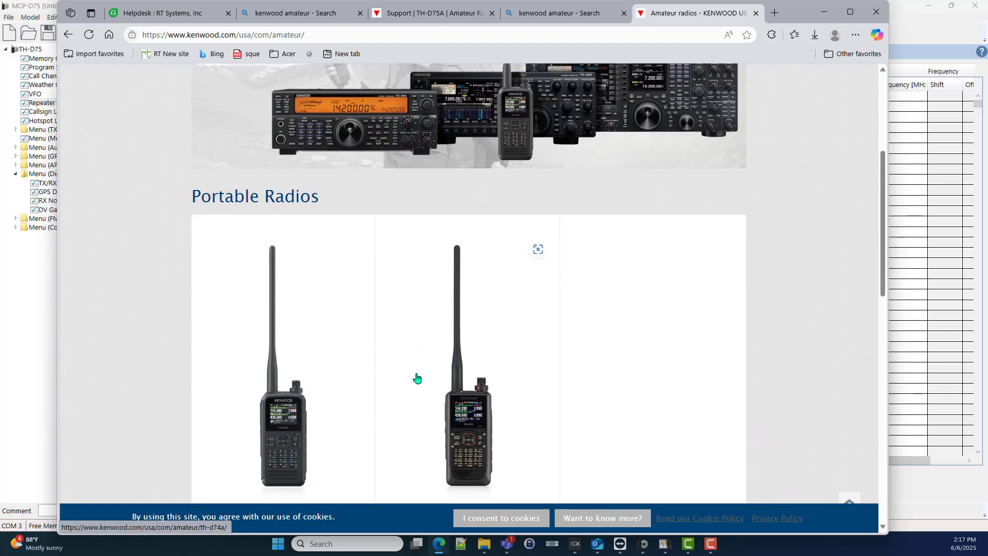
pyautogui.scroll(-3)
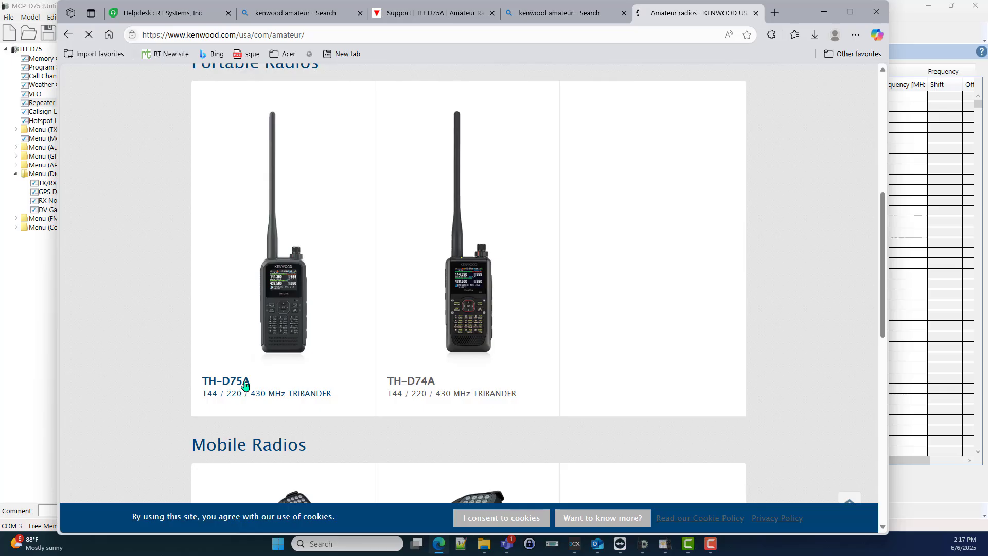
pyautogui.click(226, 381)
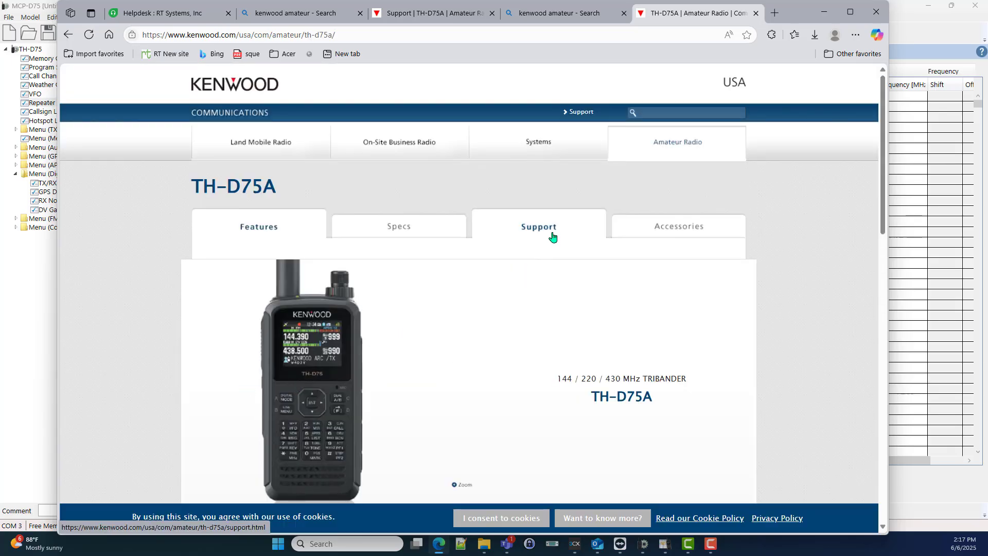
pyautogui.click(538, 226)
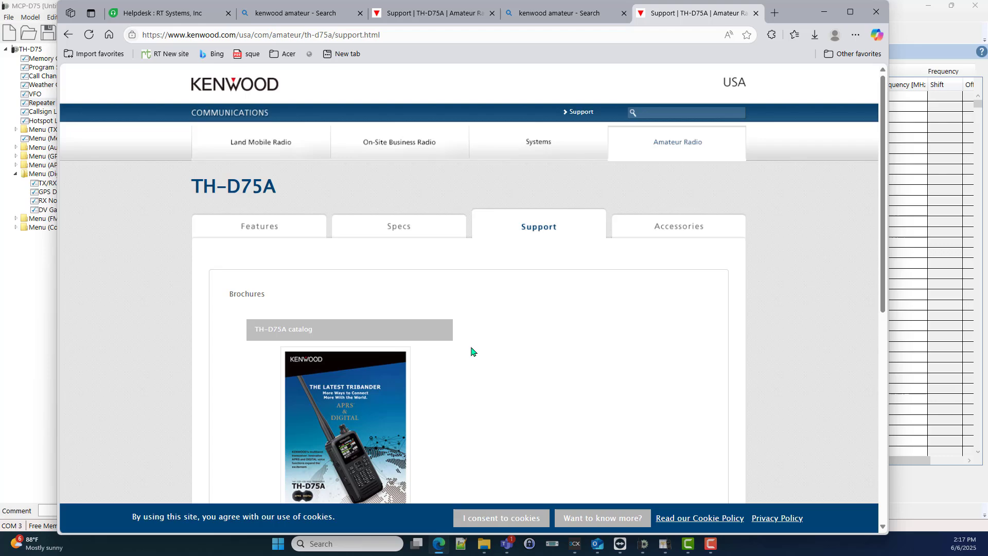
pyautogui.scroll(-3)
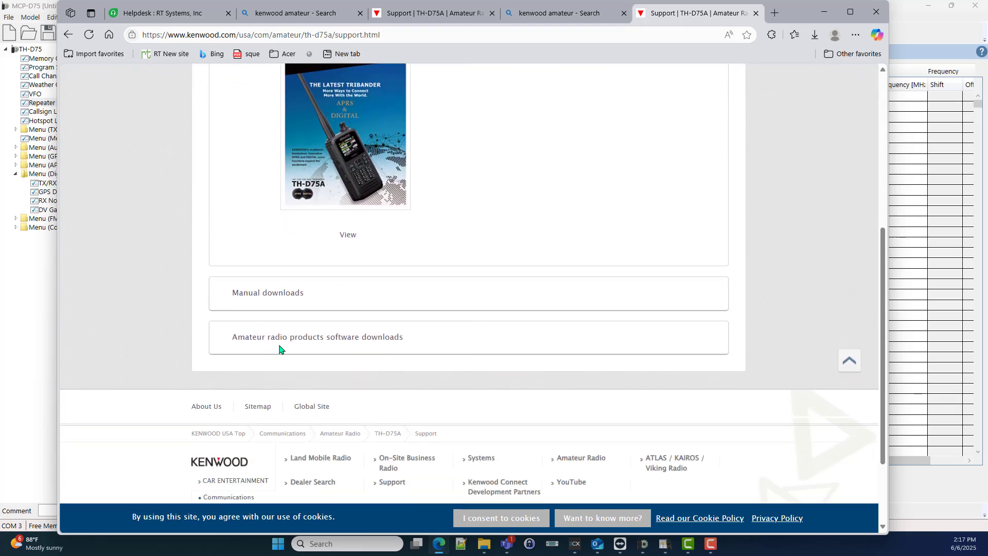
pyautogui.moveTo(341, 343)
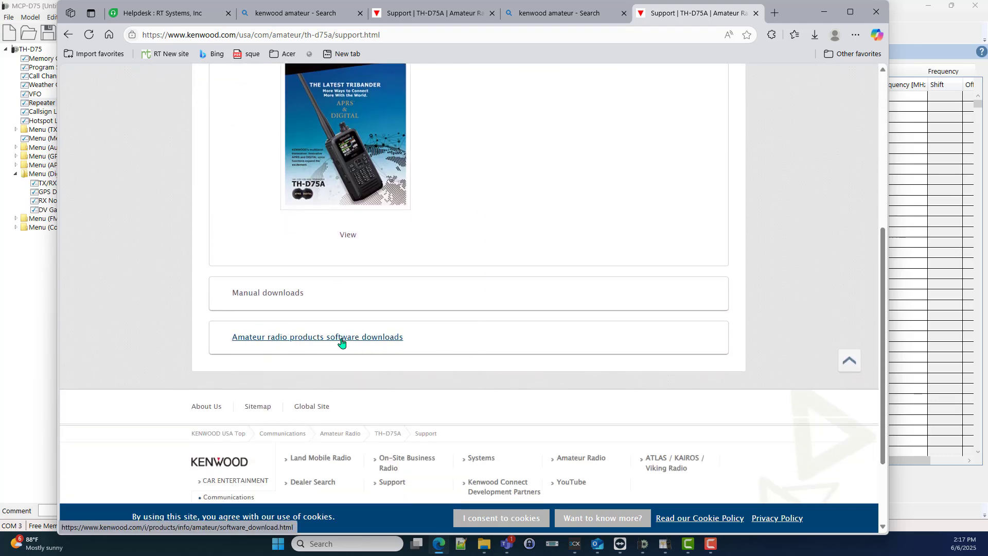
# Step: Reach the Portables section of the amateur radio software downloads page for the repeater list
pyautogui.click(317, 336)
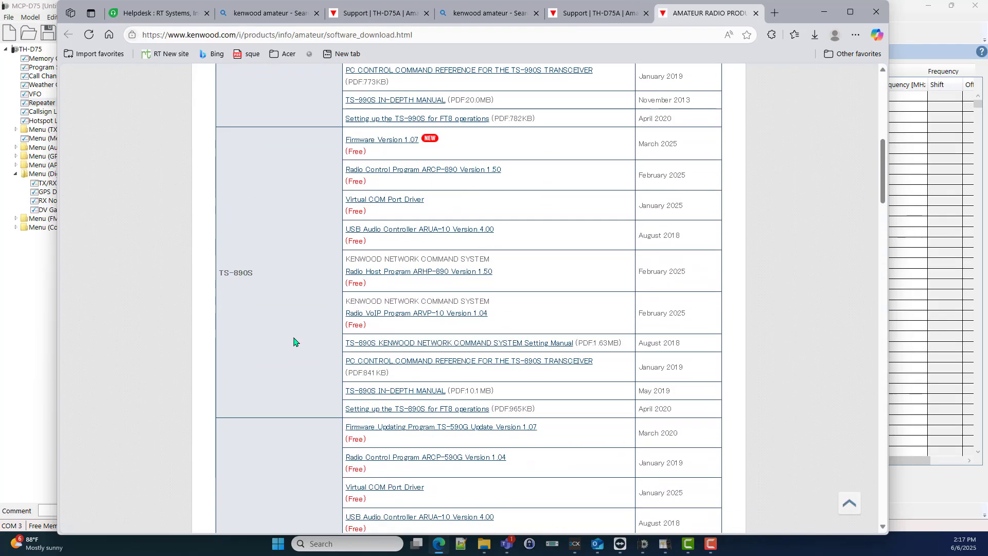
pyautogui.scroll(-3)
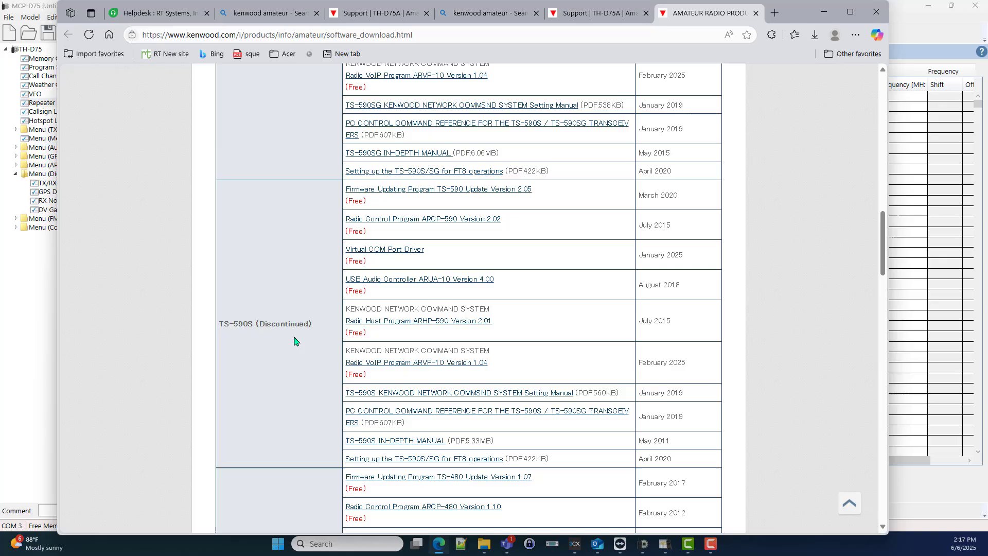
pyautogui.scroll(-3)
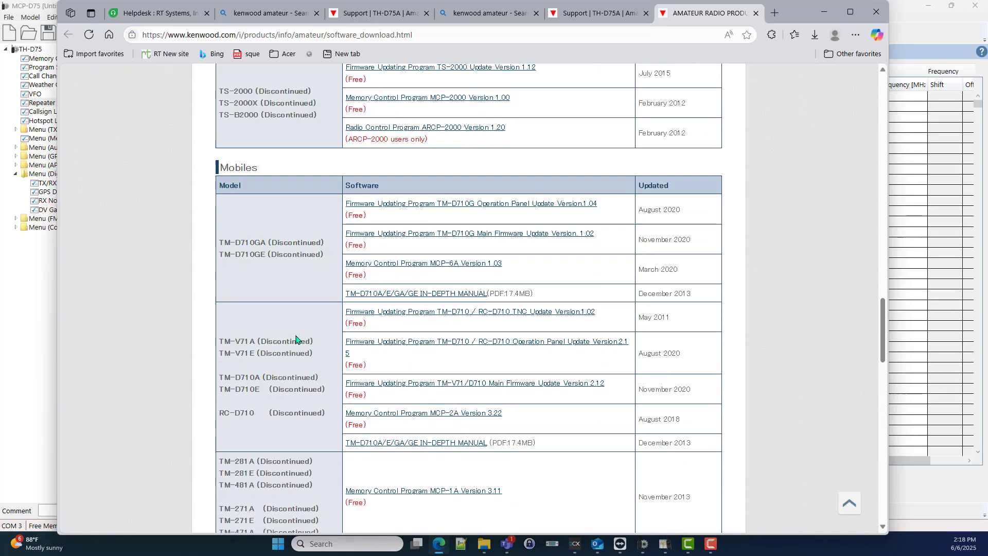
pyautogui.scroll(-3)
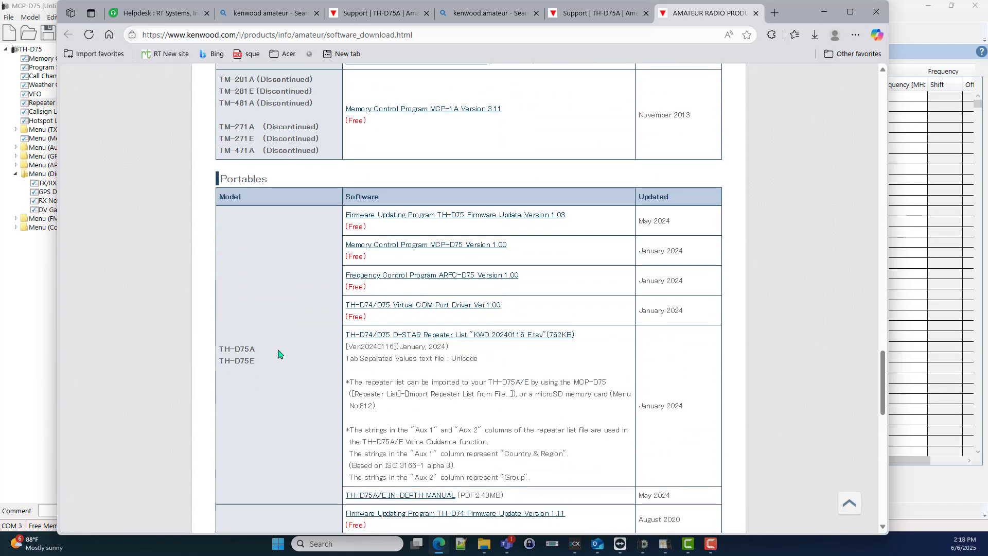
pyautogui.moveTo(401, 346)
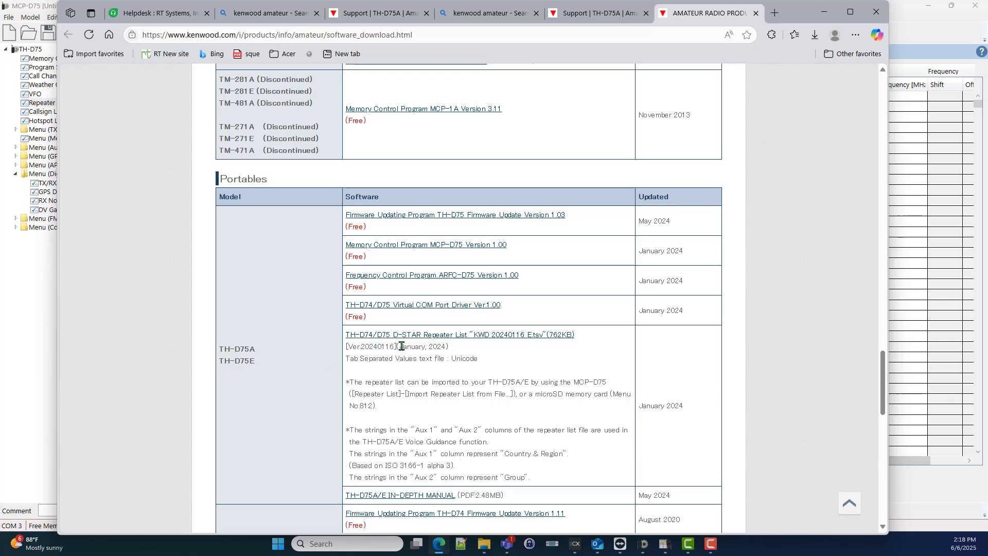
pyautogui.moveTo(493, 346)
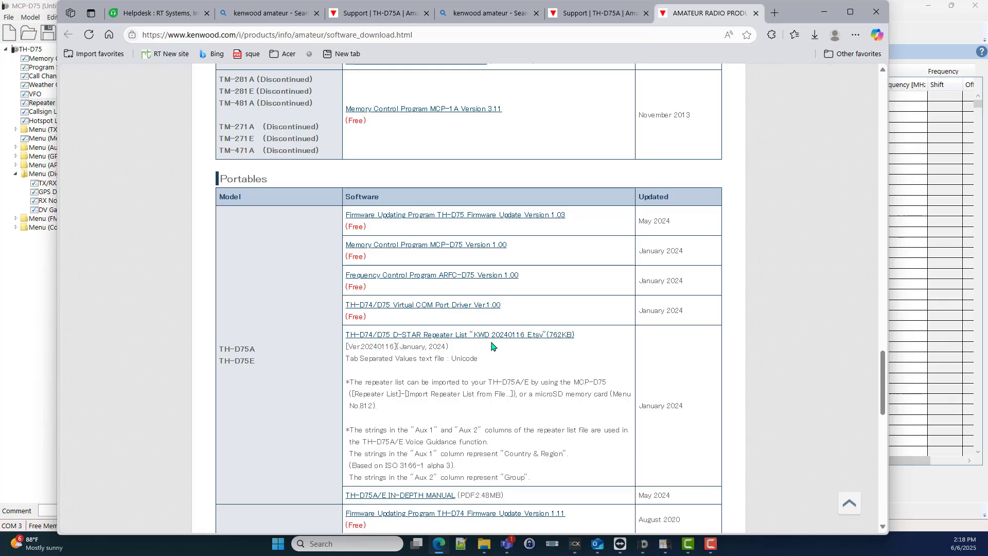
pyautogui.moveTo(550, 344)
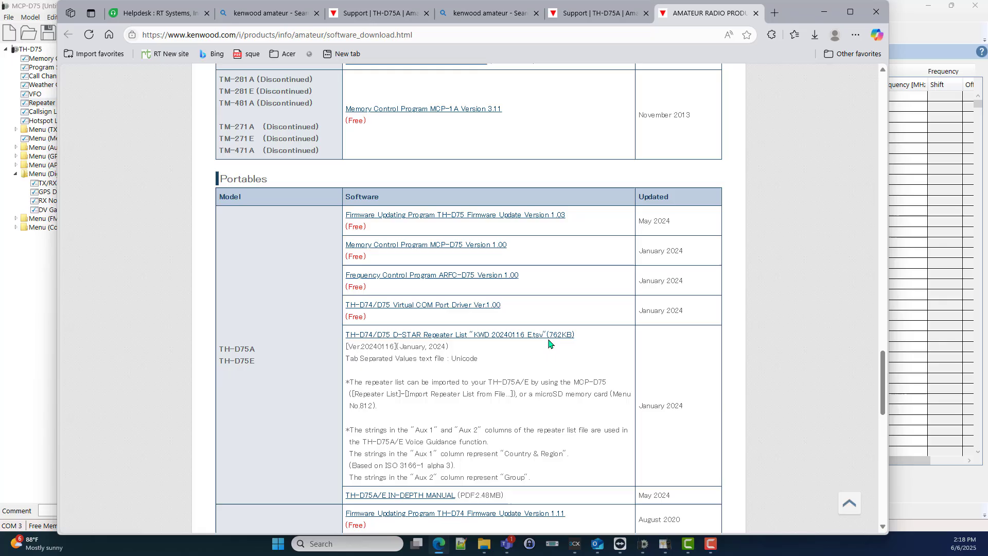
pyautogui.moveTo(400, 395)
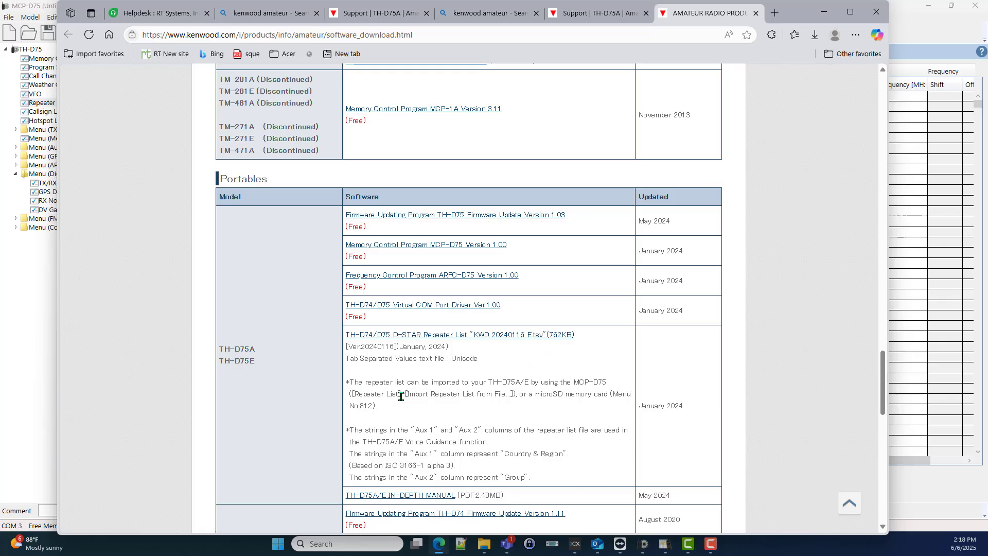
pyautogui.moveTo(537, 391)
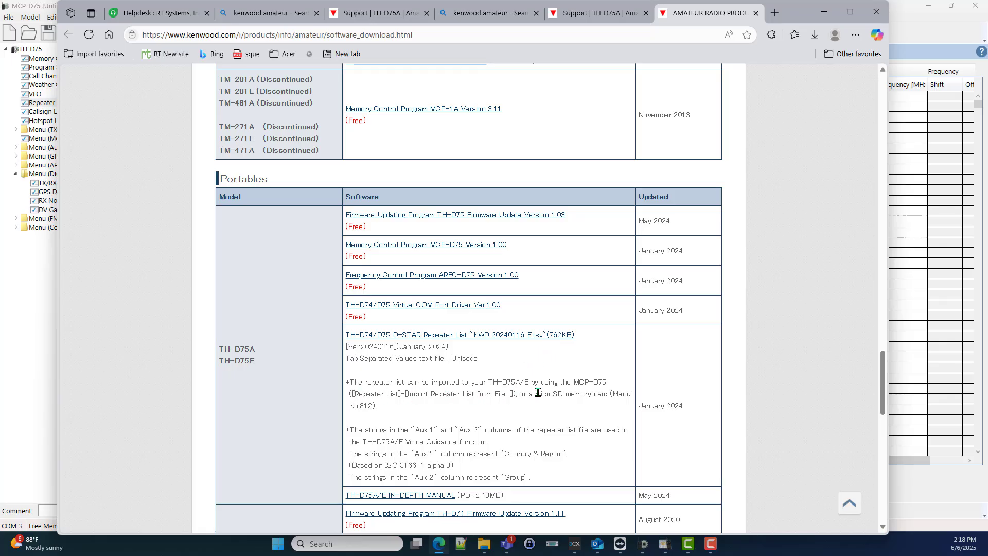
pyautogui.moveTo(595, 395)
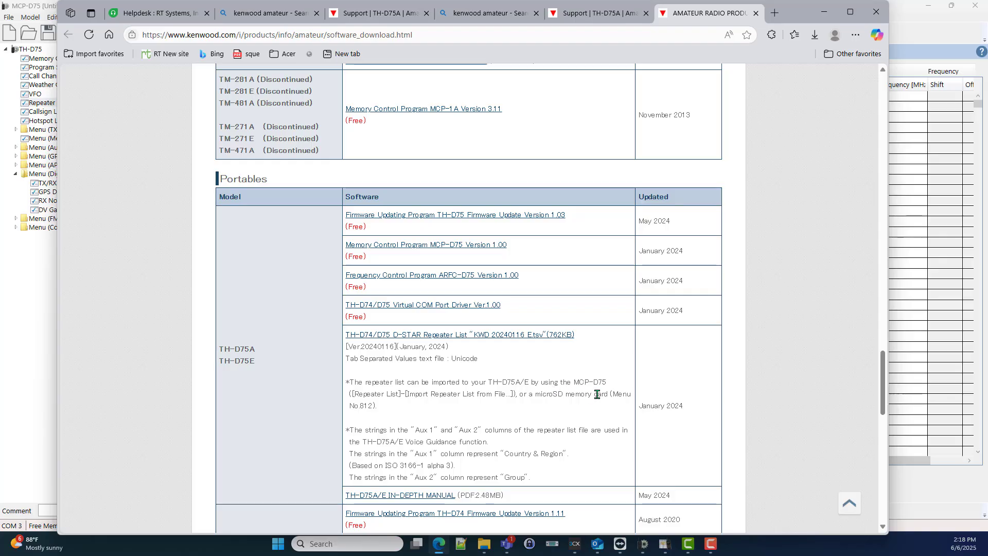
pyautogui.moveTo(504, 417)
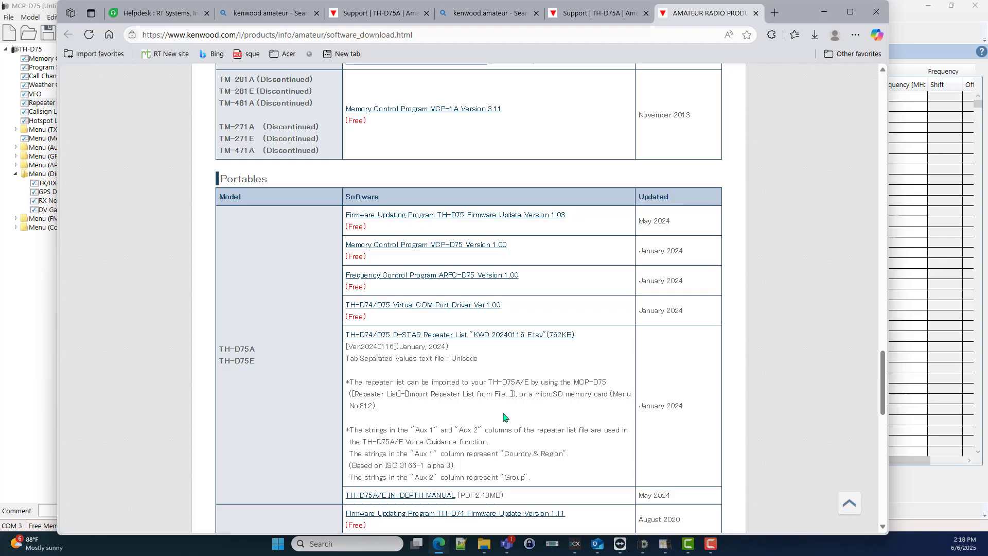
pyautogui.moveTo(481, 352)
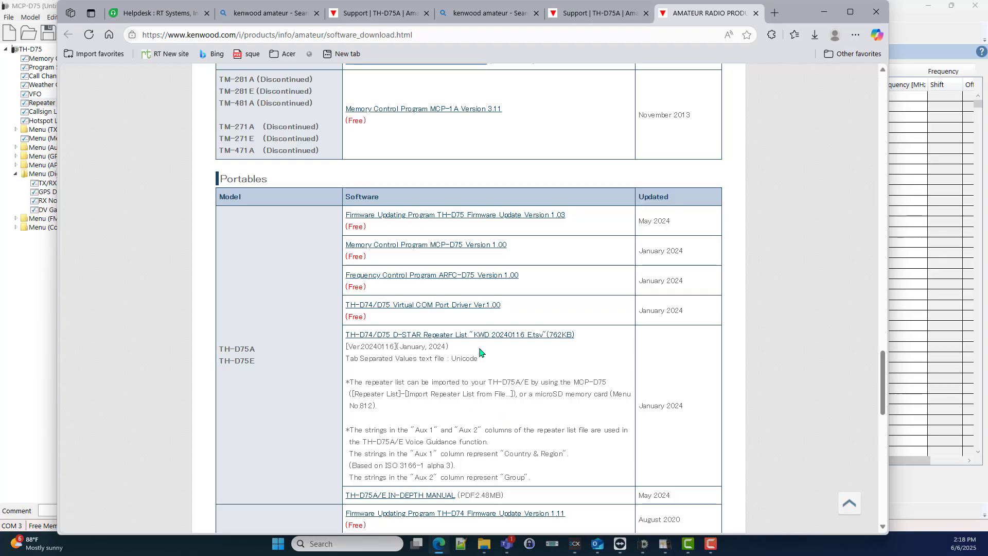
pyautogui.moveTo(485, 340)
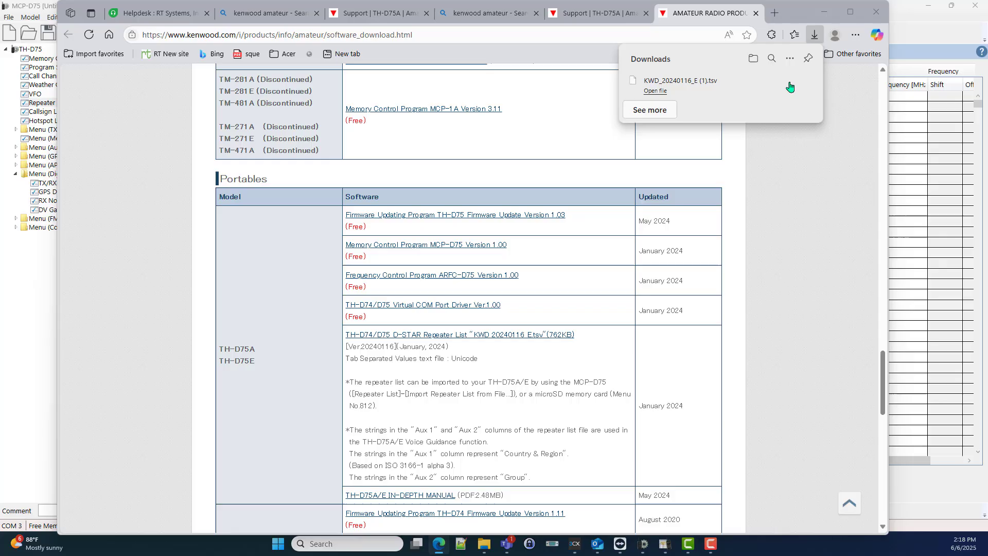
# Step: Show the downloaded KWD_20240116_E (1).tsv in its Downloads folder
pyautogui.click(754, 57)
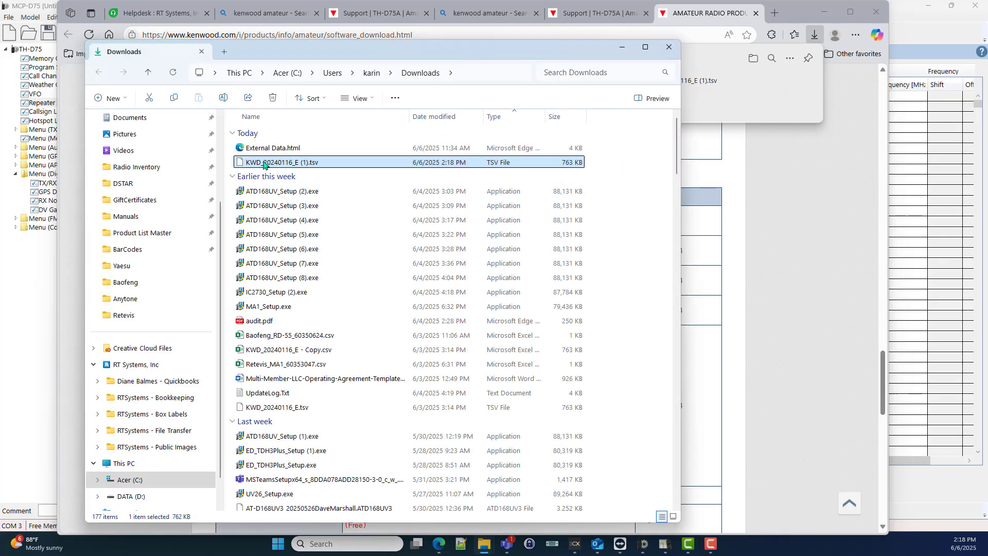
pyautogui.moveTo(331, 173)
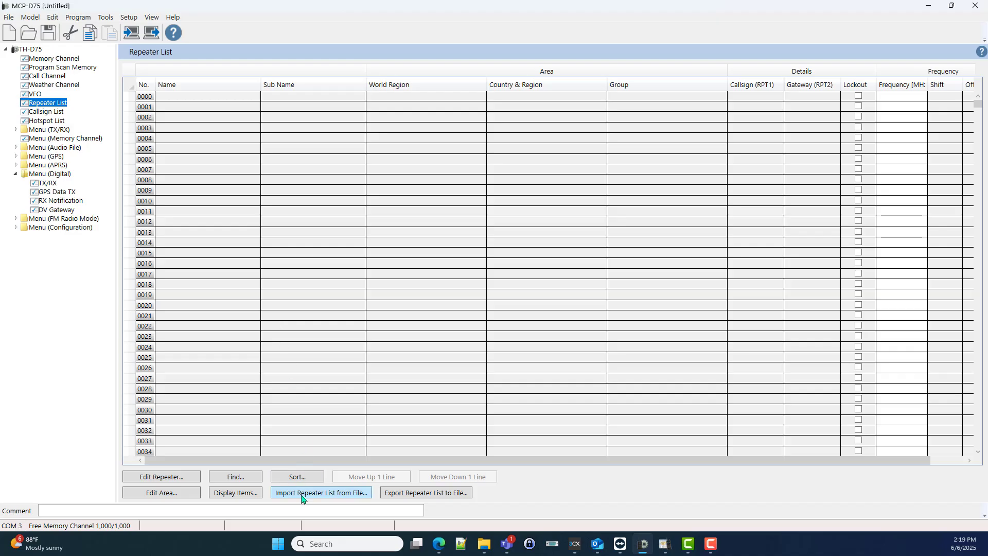
# Step: Import KWD_20240116_E (1).tsv as TH-D75A K-type data, overwriting the empty repeater list
pyautogui.click(320, 492)
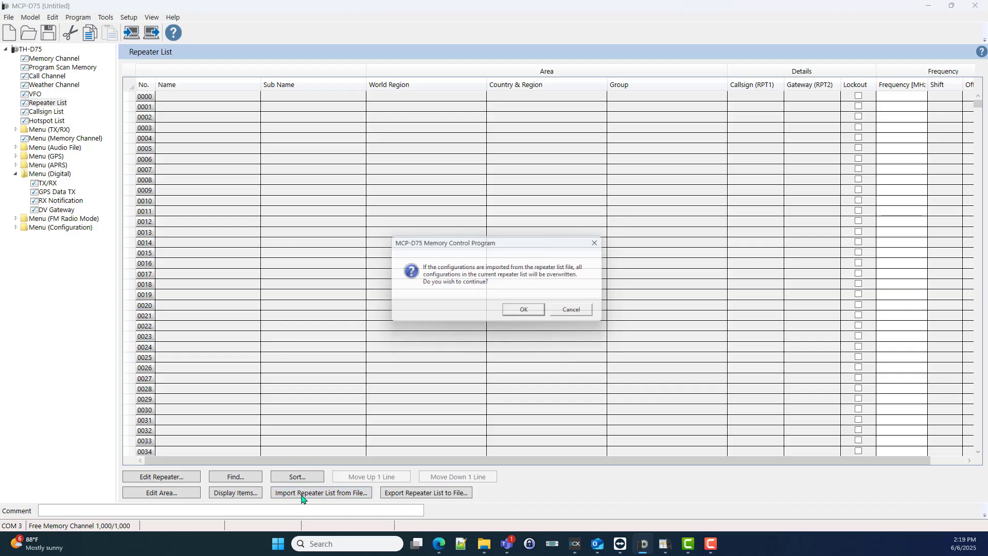
pyautogui.click(522, 310)
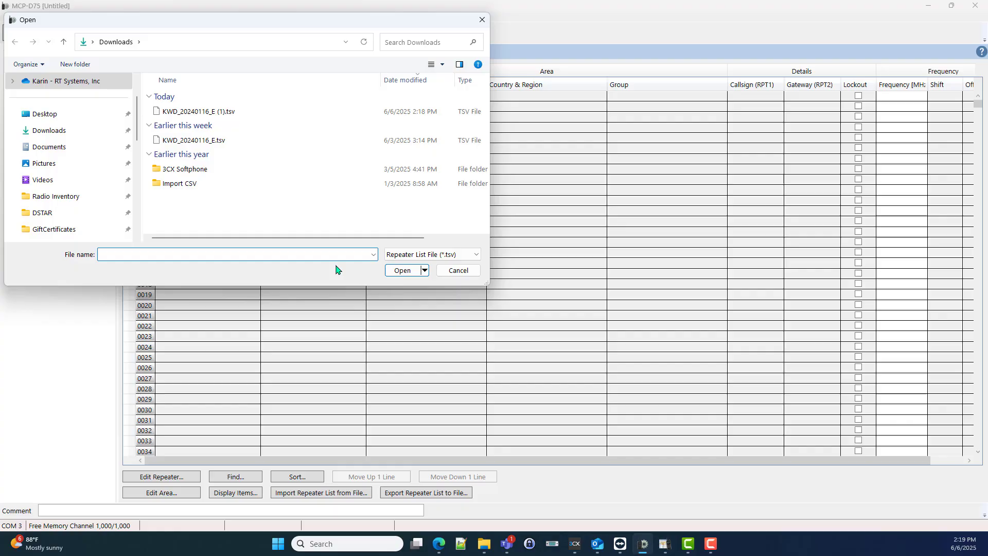
pyautogui.moveTo(187, 125)
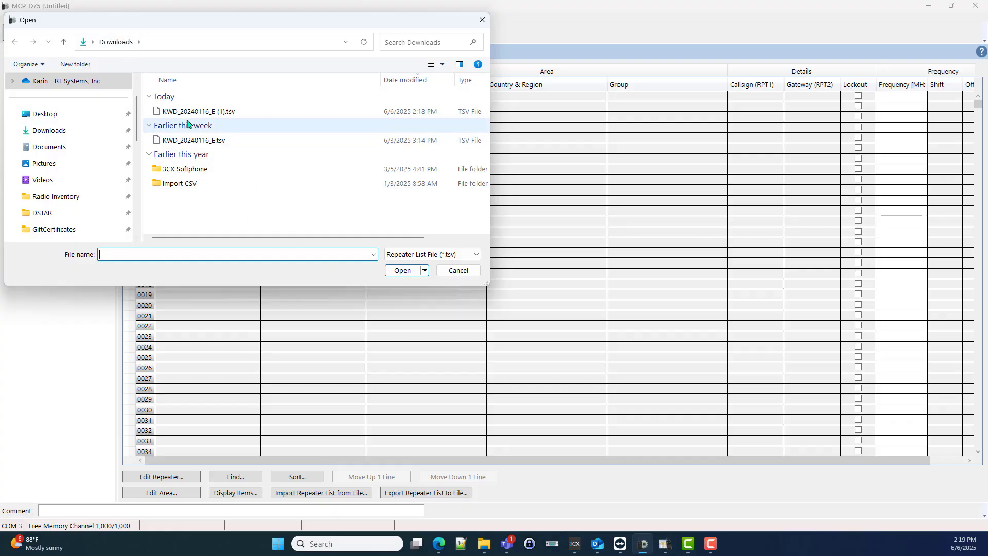
pyautogui.click(202, 112)
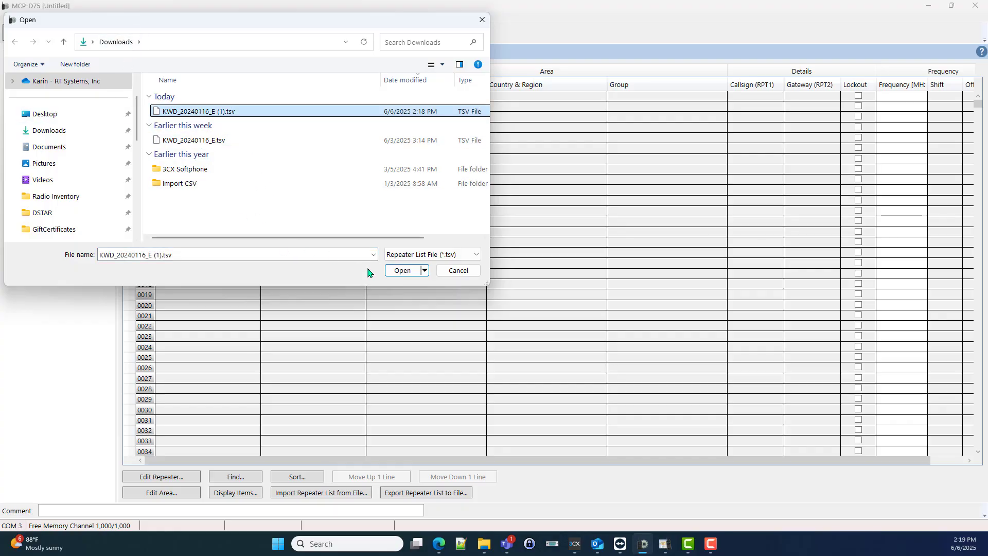
pyautogui.click(402, 270)
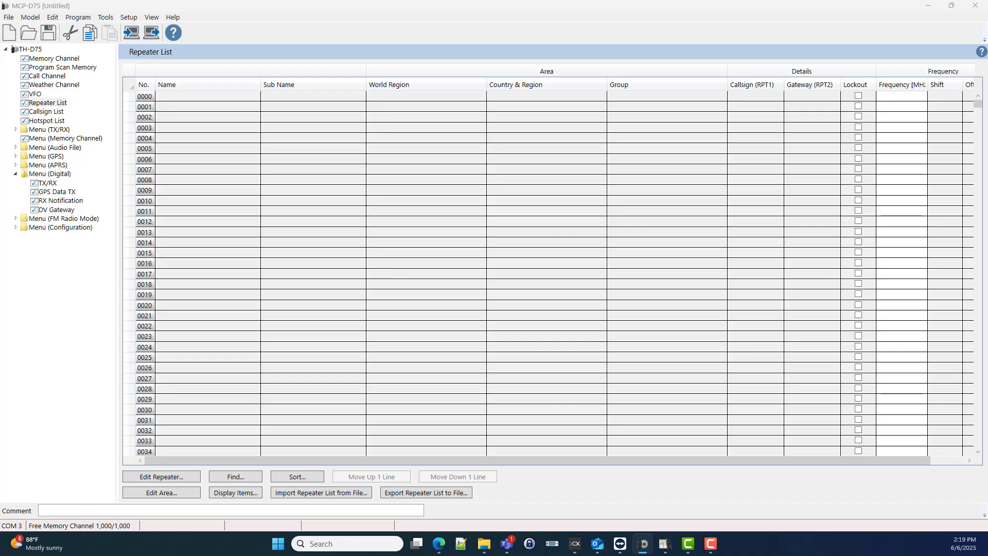
pyautogui.click(322, 492)
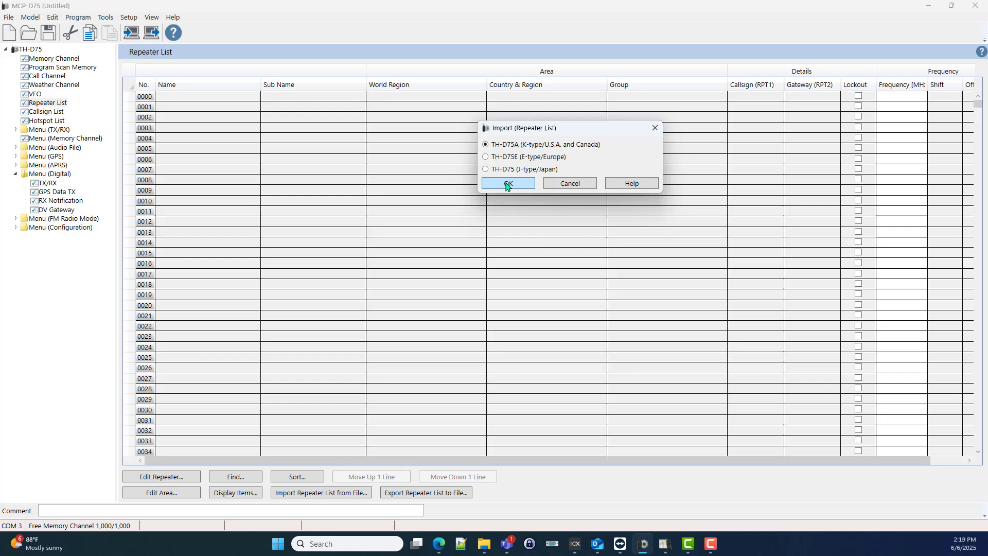
pyautogui.click(508, 183)
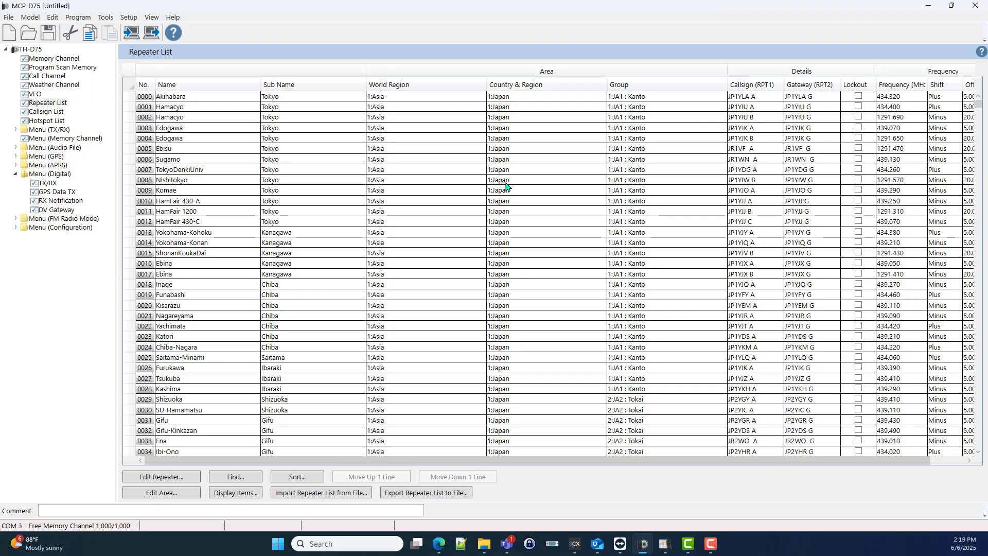
pyautogui.moveTo(646, 439)
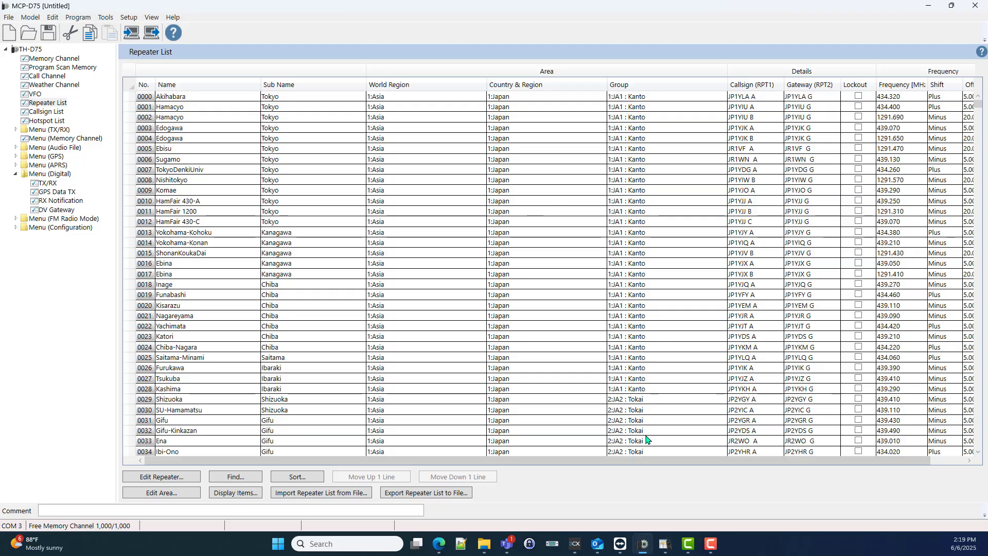
pyautogui.moveTo(624, 378)
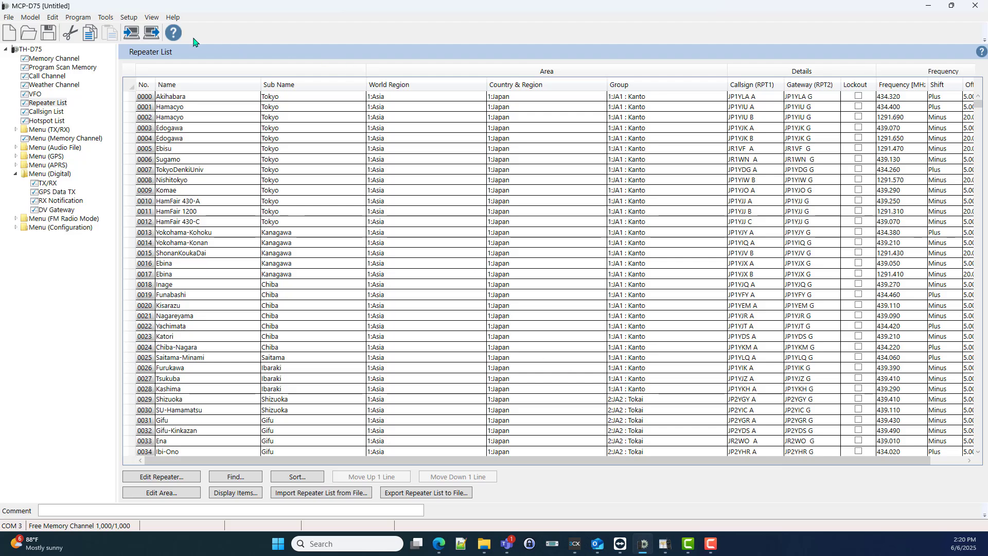
pyautogui.moveTo(52, 18)
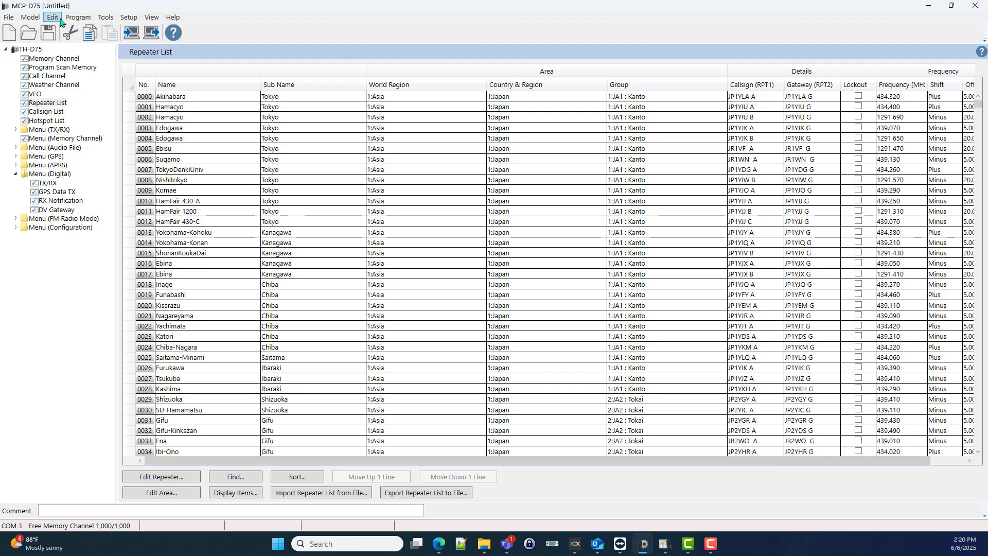
# Step: Bring up the Edit menu after reviewing the imported Akihabara, Hamacyo and Edogawa entries
pyautogui.click(77, 18)
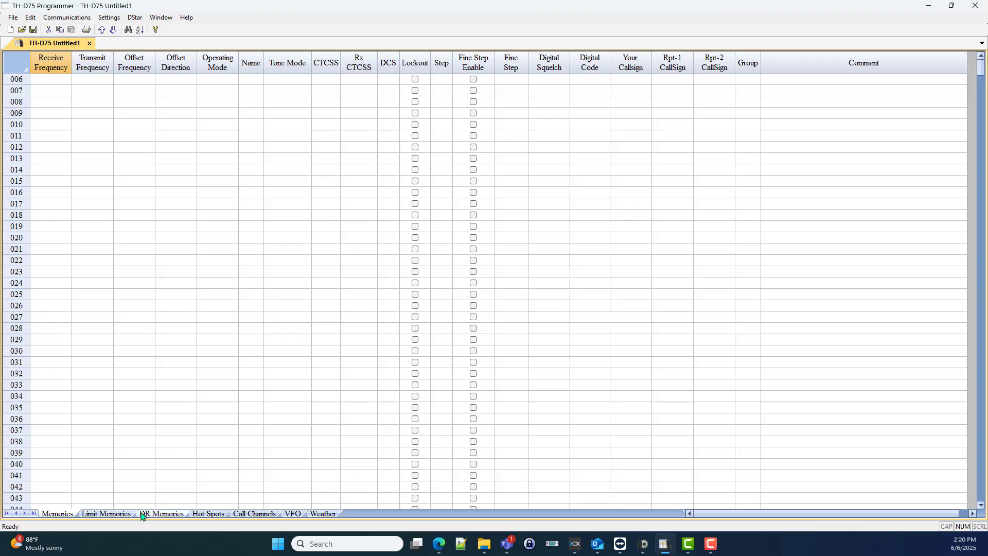
# Step: Switch the TH-D75 Programmer spreadsheet to the DR Memories sheet with the Japanese repeaters
pyautogui.click(162, 515)
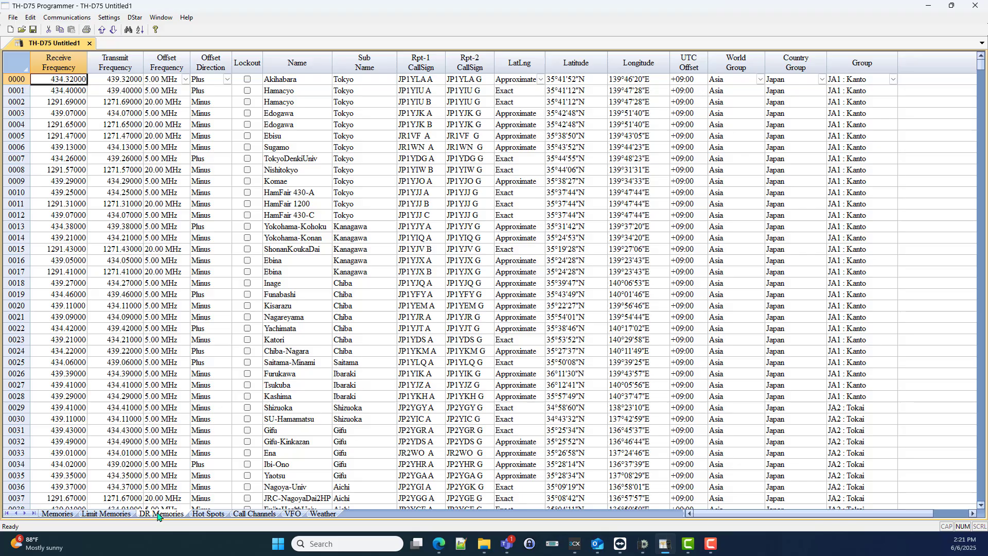
pyautogui.moveTo(262, 405)
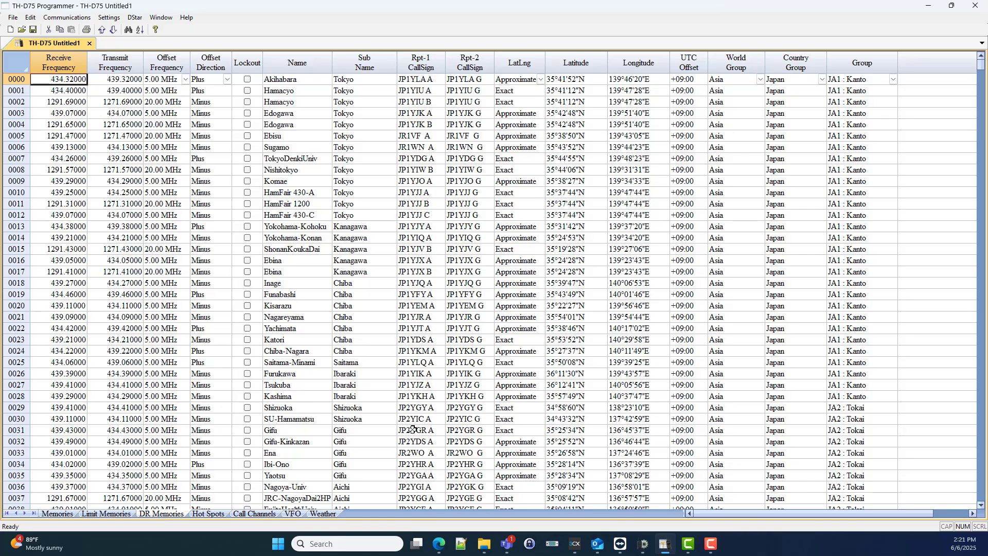
pyautogui.moveTo(164, 521)
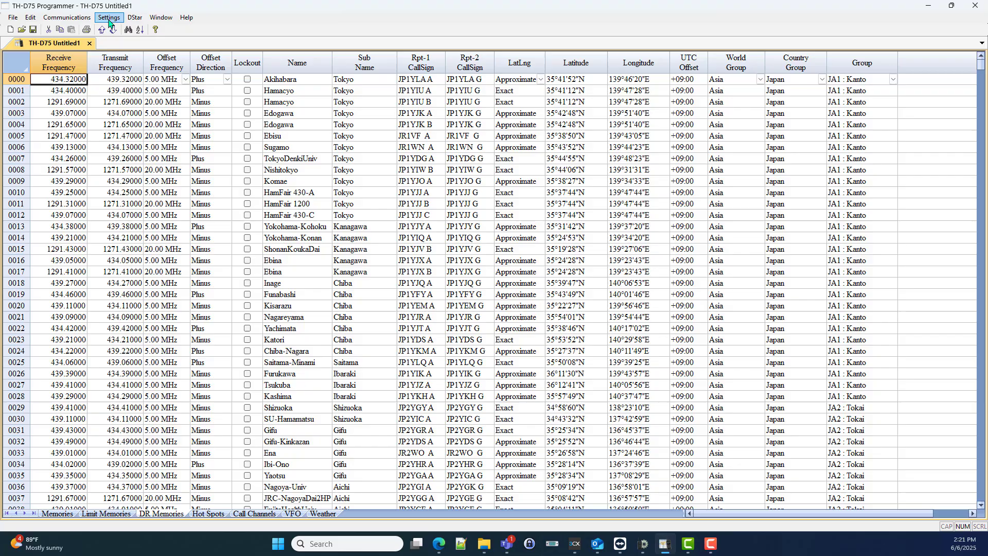
pyautogui.click(108, 18)
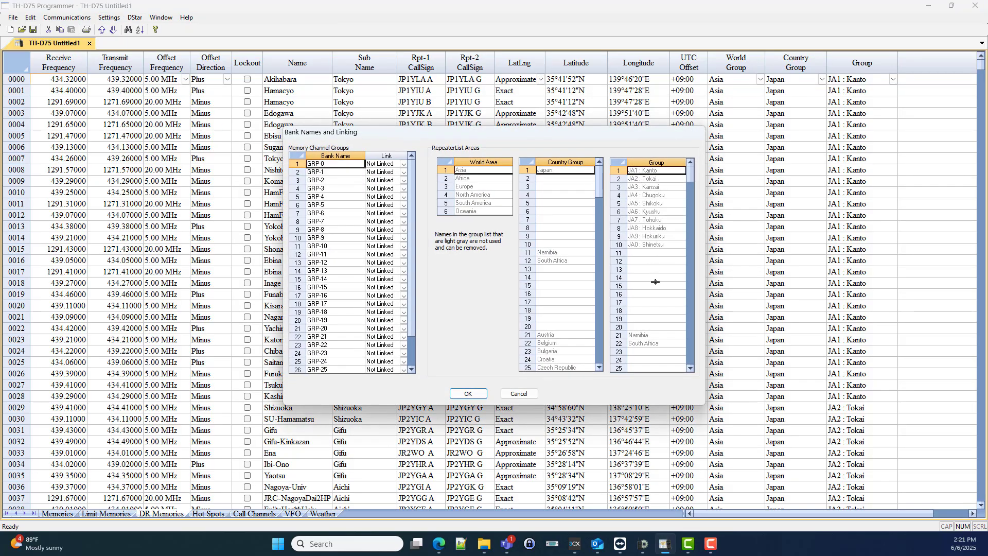
pyautogui.moveTo(660, 355)
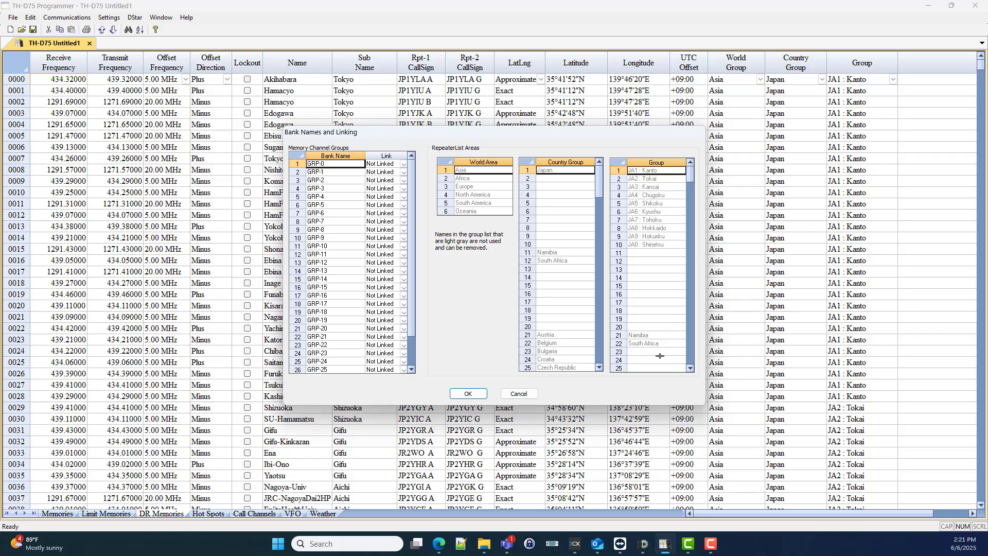
pyautogui.moveTo(519, 394)
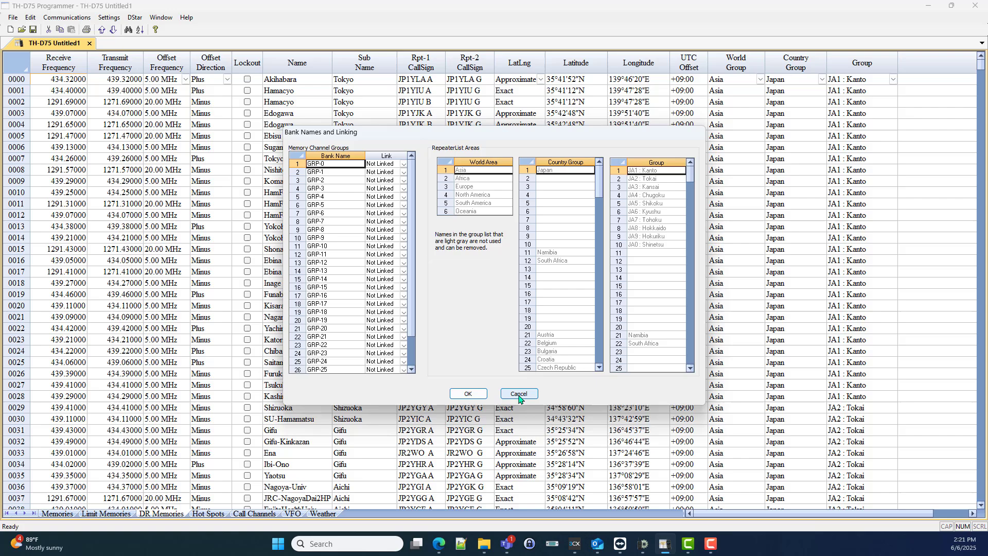
pyautogui.click(134, 18)
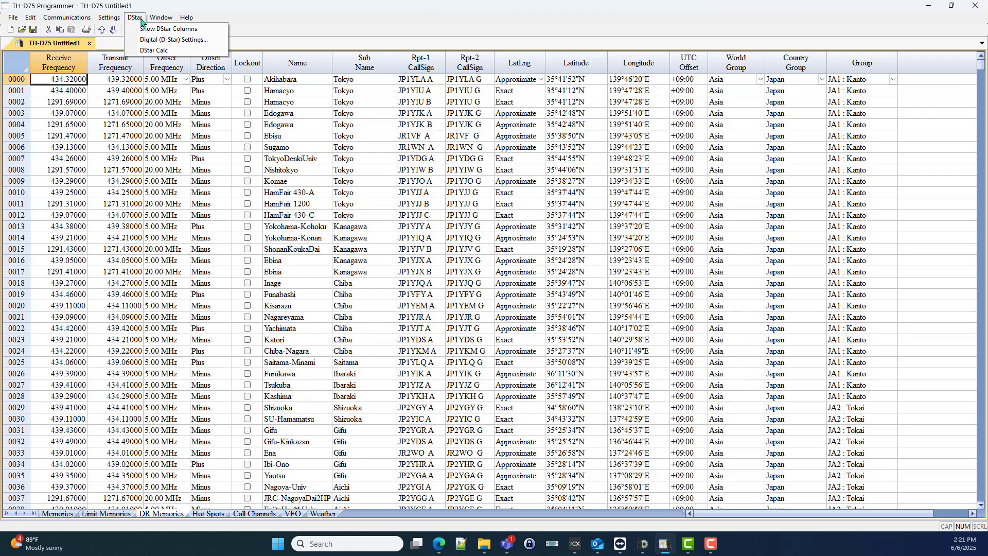
pyautogui.moveTo(173, 40)
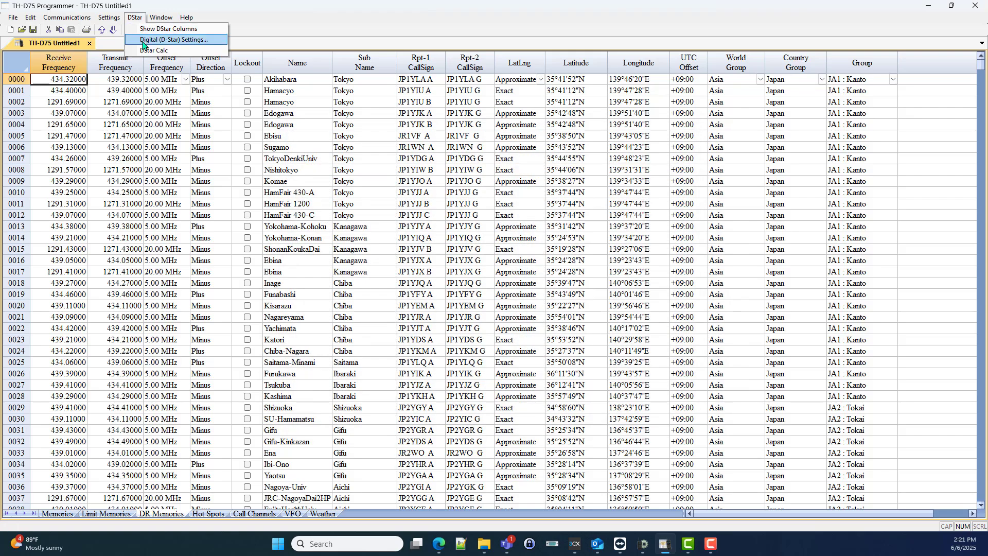
pyautogui.click(174, 39)
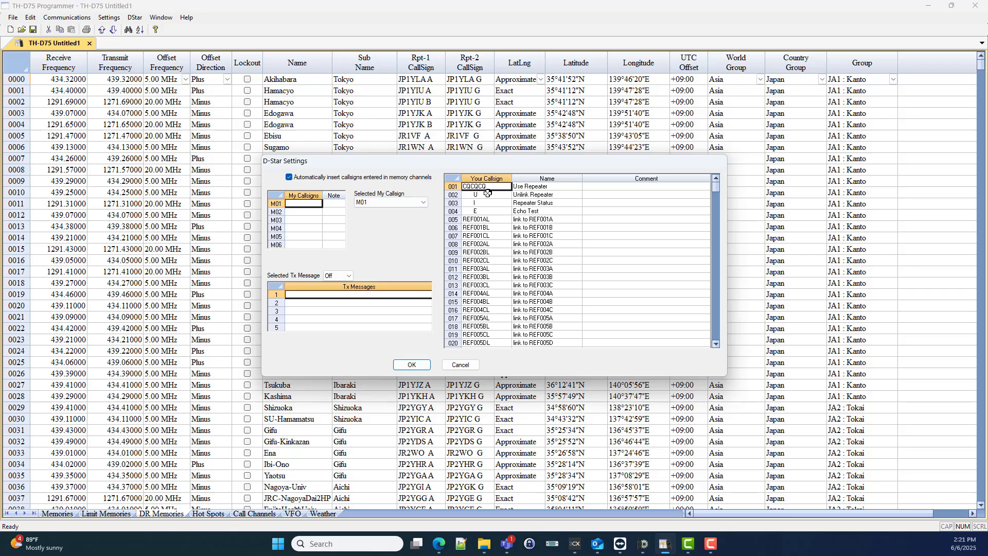
pyautogui.moveTo(692, 217)
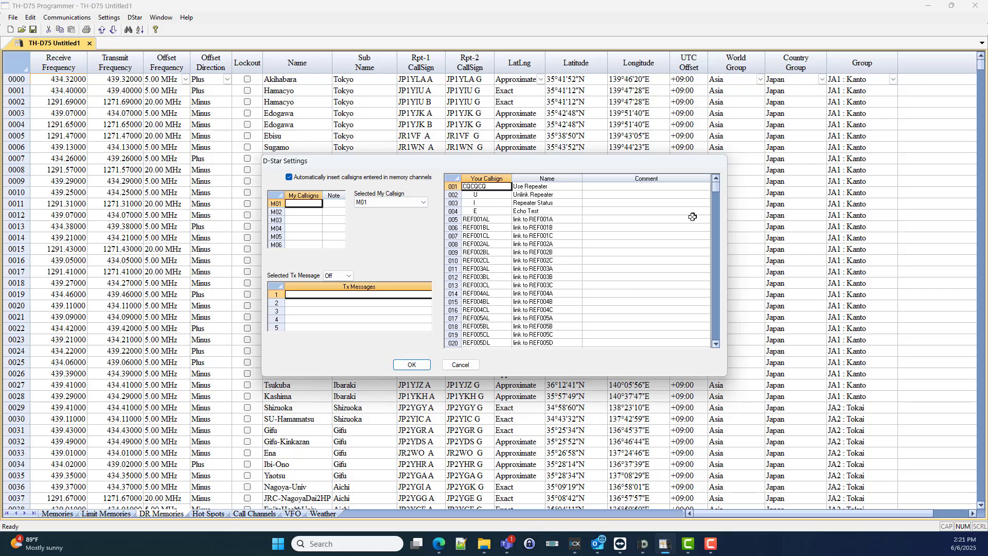
pyautogui.scroll(-3)
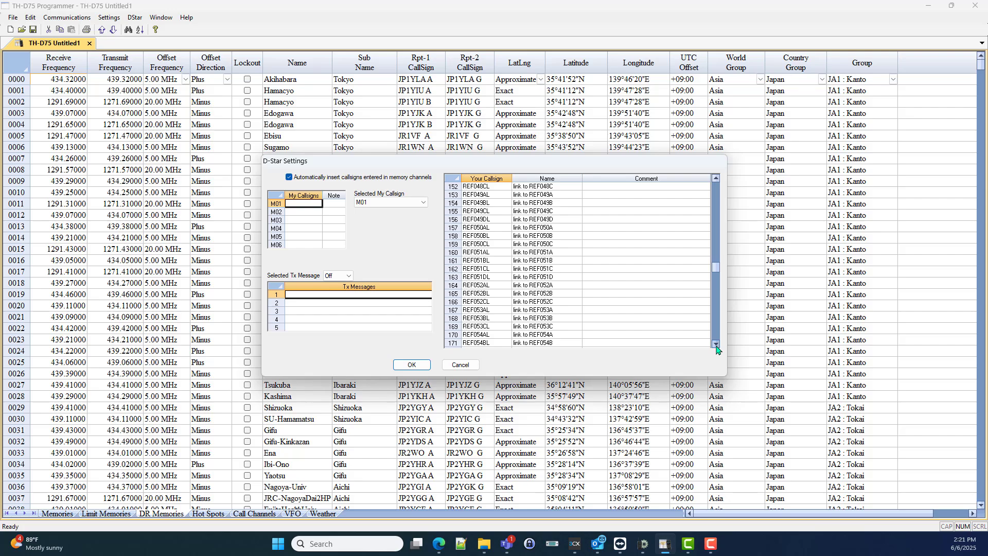
pyautogui.moveTo(410, 365)
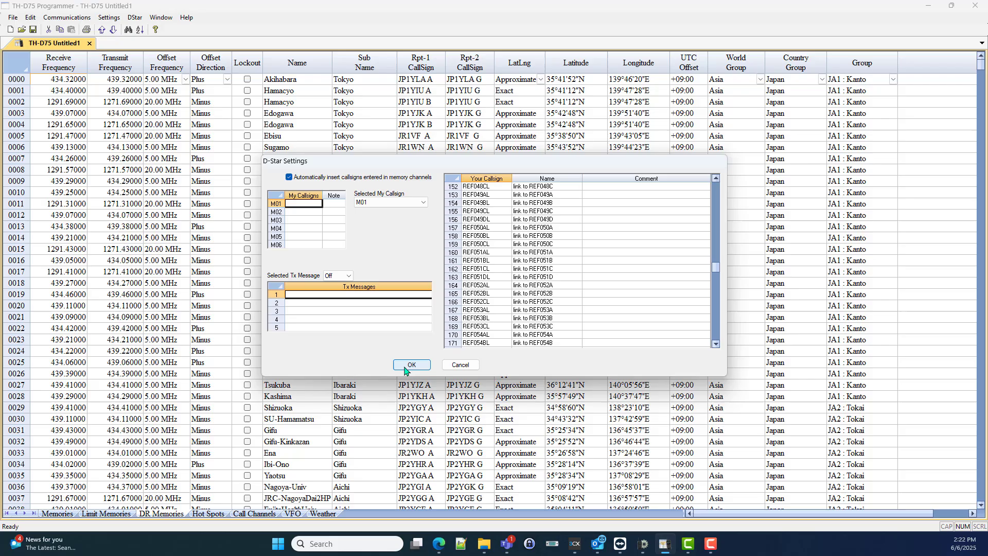
pyautogui.click(411, 364)
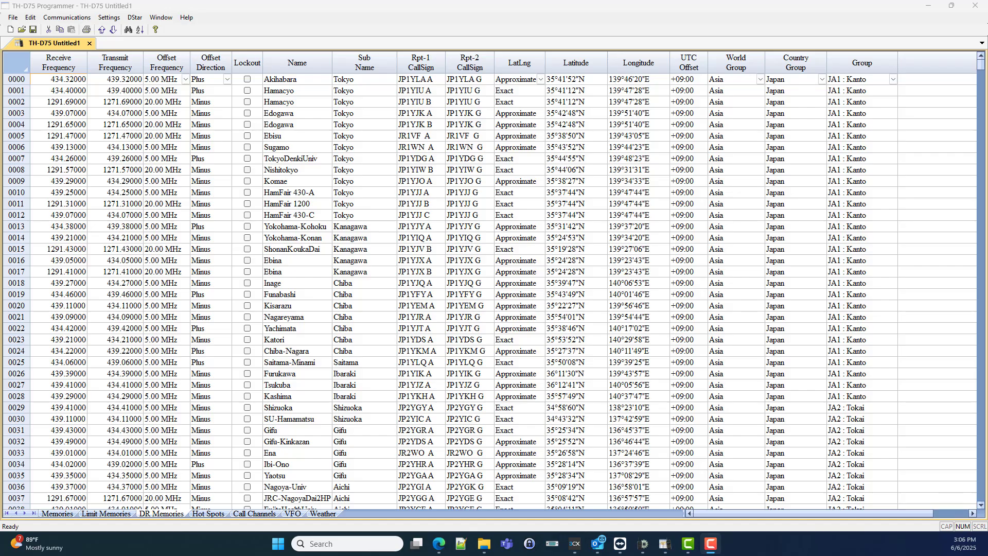
# Step: Launch the DSTAR Calculator for DR Memories from the DStar menu and close it without adding repeaters
pyautogui.click(134, 17)
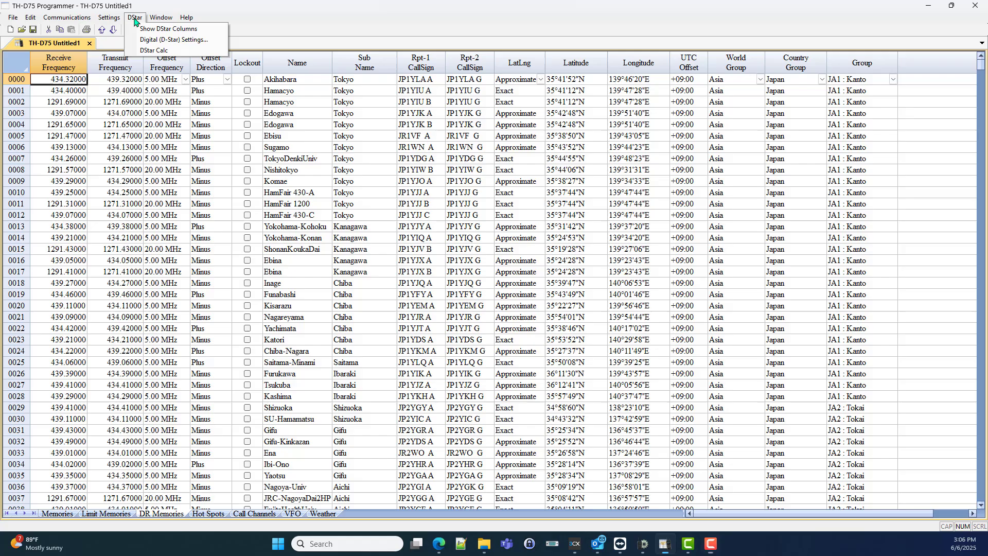
pyautogui.moveTo(156, 50)
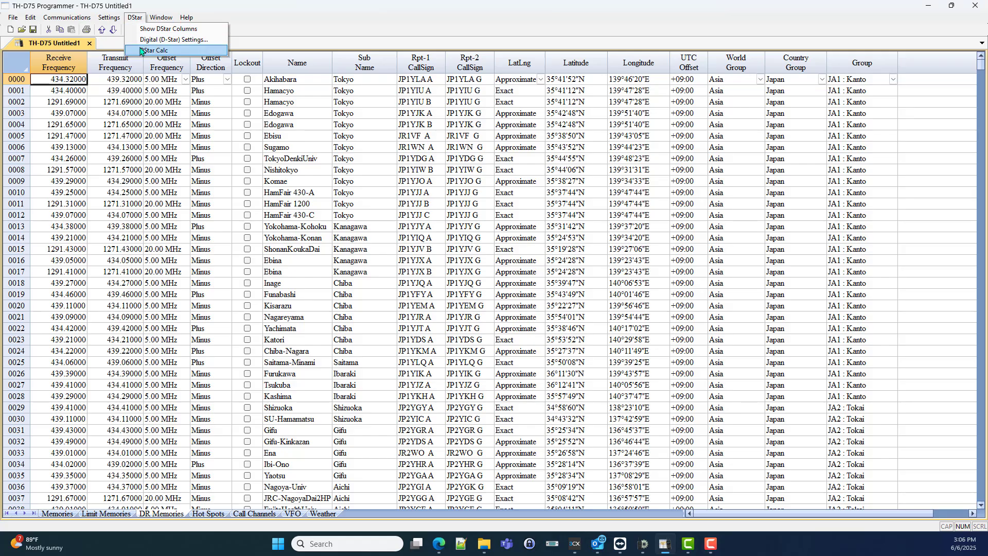
pyautogui.click(156, 51)
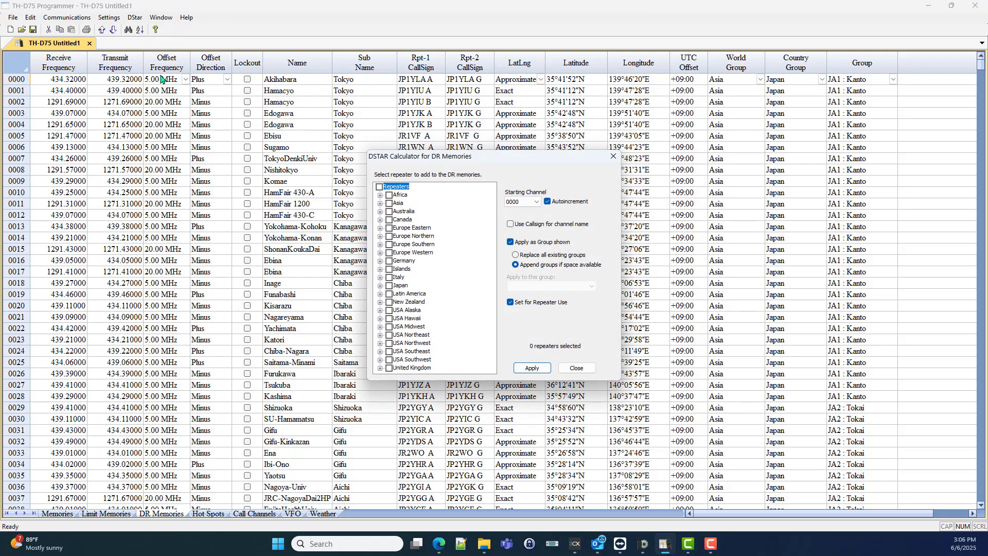
pyautogui.moveTo(464, 370)
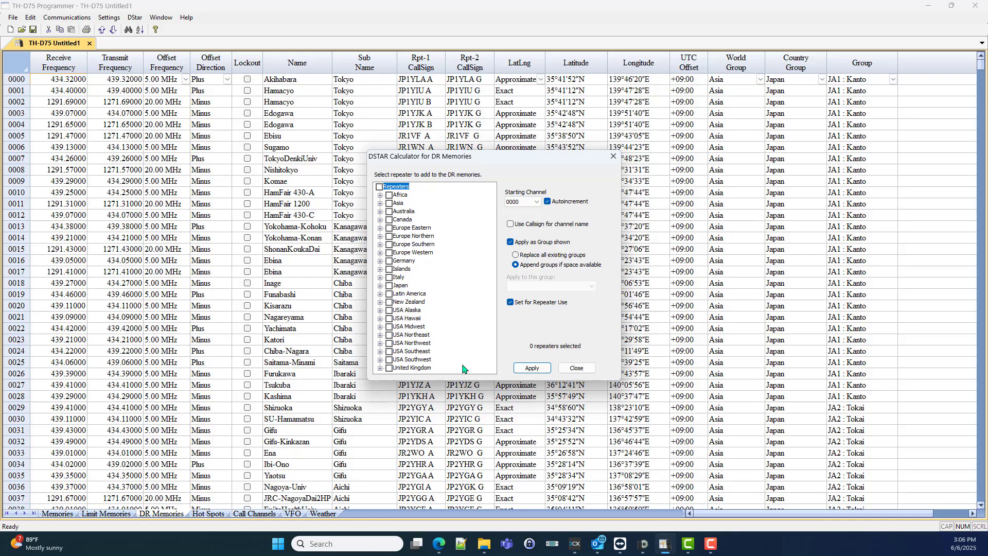
pyautogui.moveTo(375, 287)
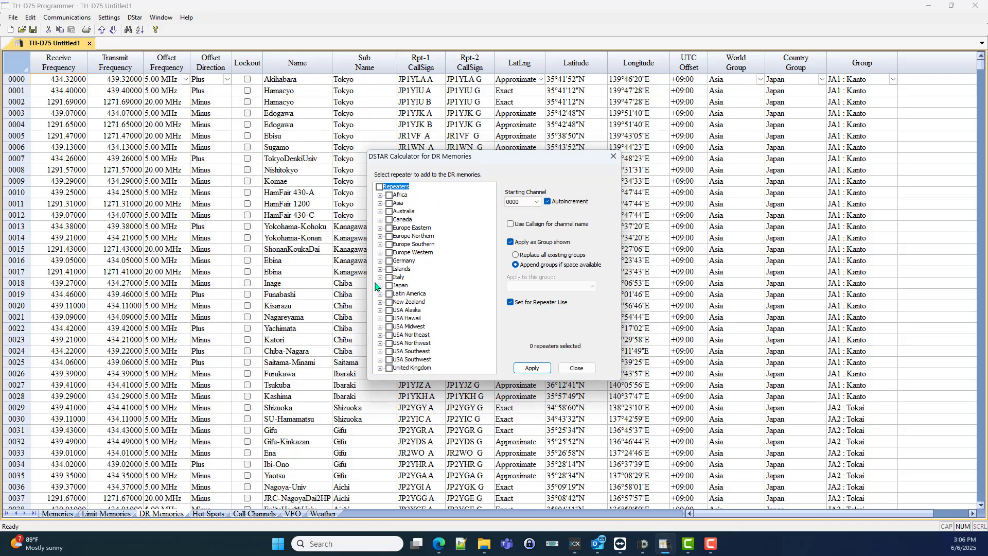
pyautogui.moveTo(445, 377)
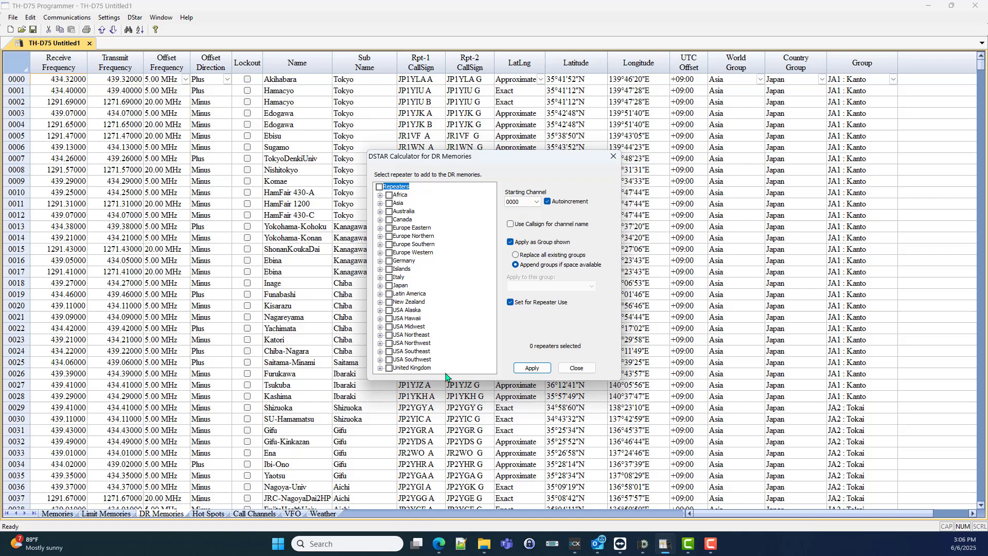
pyautogui.moveTo(471, 347)
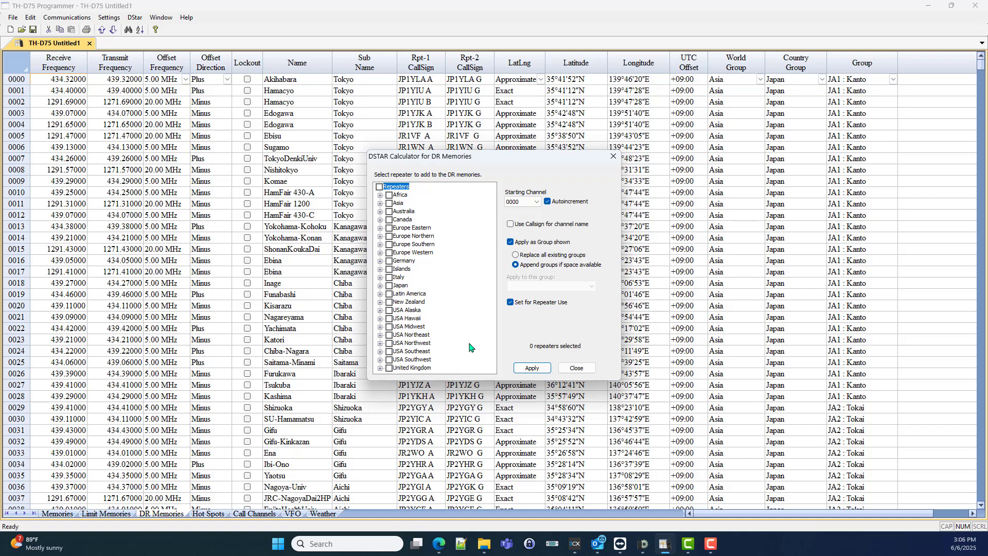
pyautogui.moveTo(94, 173)
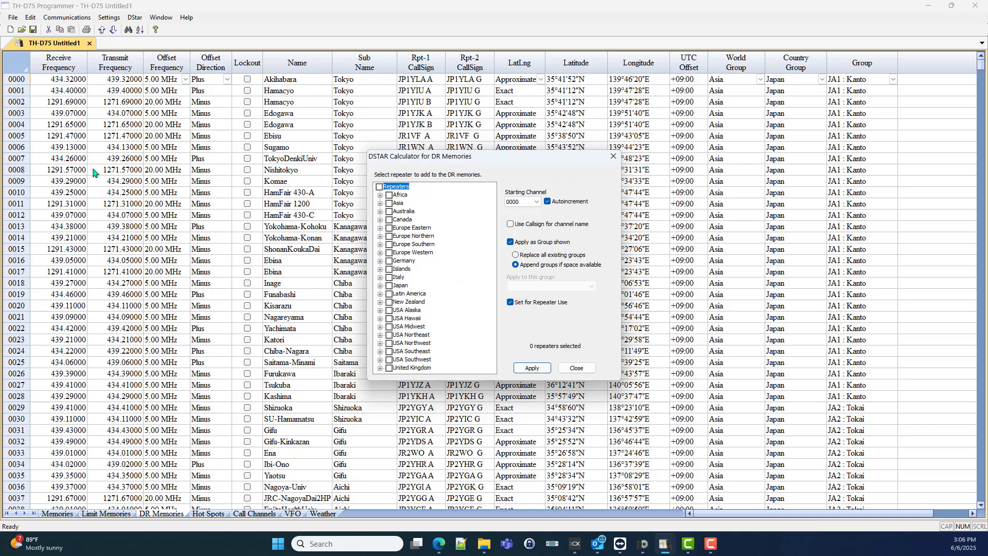
pyautogui.moveTo(255, 362)
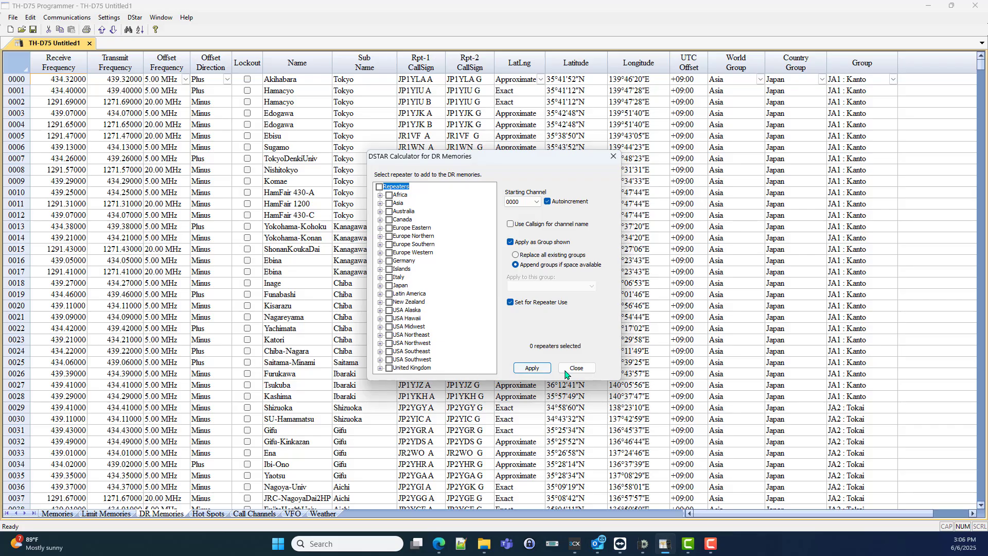
pyautogui.click(575, 367)
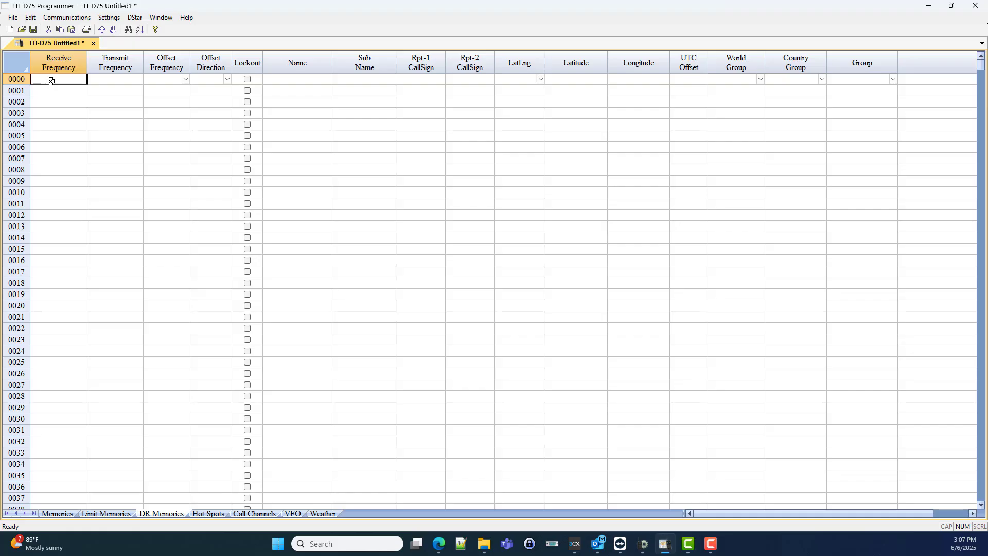
pyautogui.moveTo(126, 27)
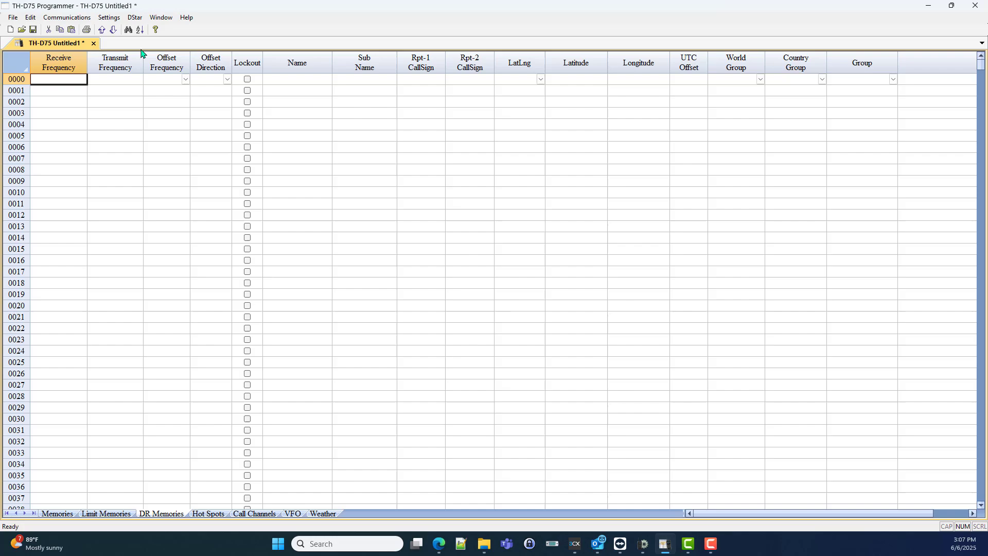
# Step: Apply every USA Southeast repeater from the DSTAR Calculator into DR Memories, then close it
pyautogui.click(133, 18)
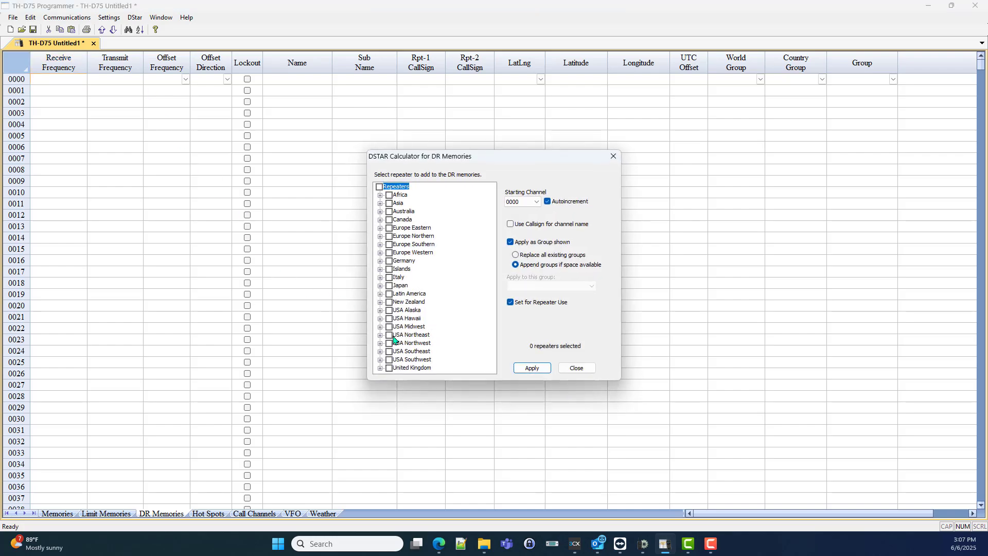
pyautogui.click(381, 351)
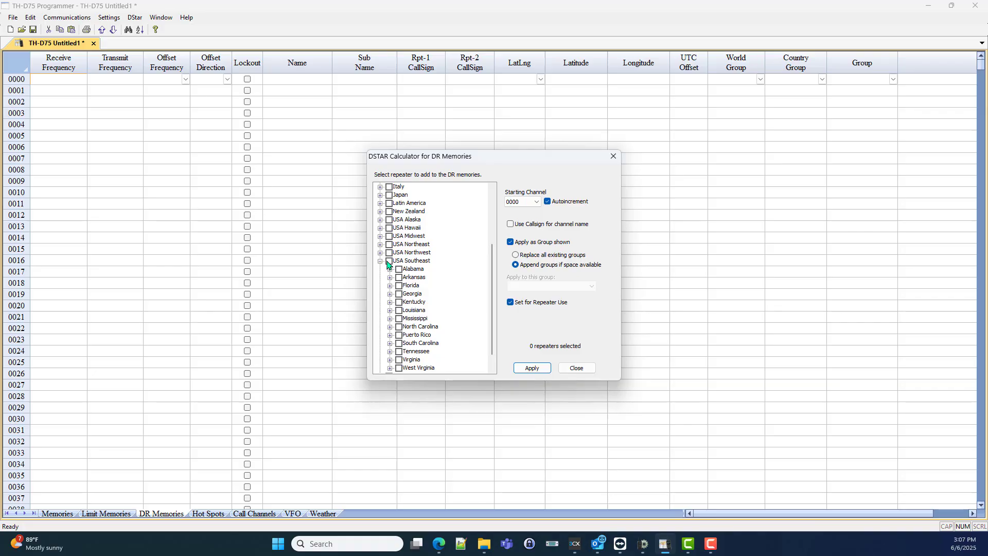
pyautogui.click(390, 261)
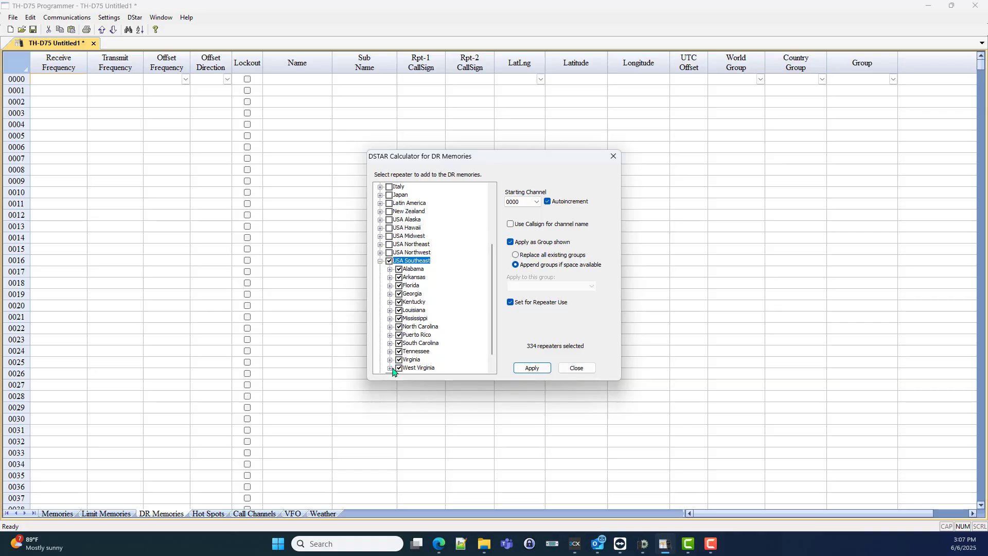
pyautogui.moveTo(398, 379)
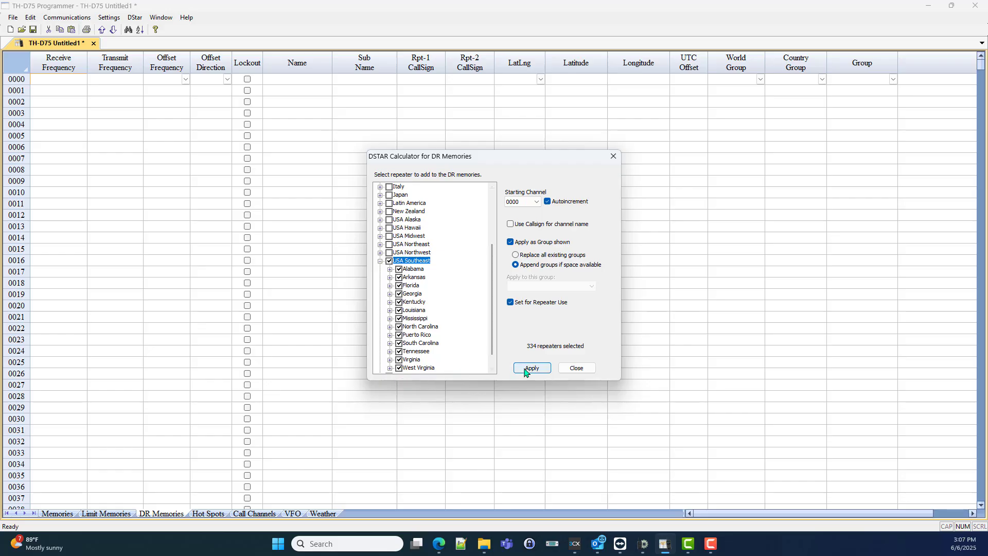
pyautogui.click(531, 369)
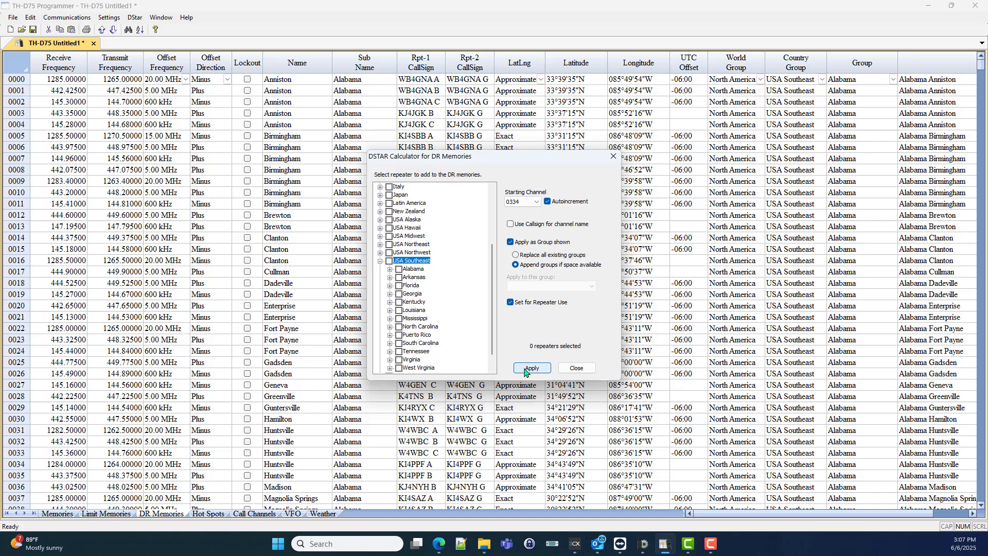
pyautogui.moveTo(574, 370)
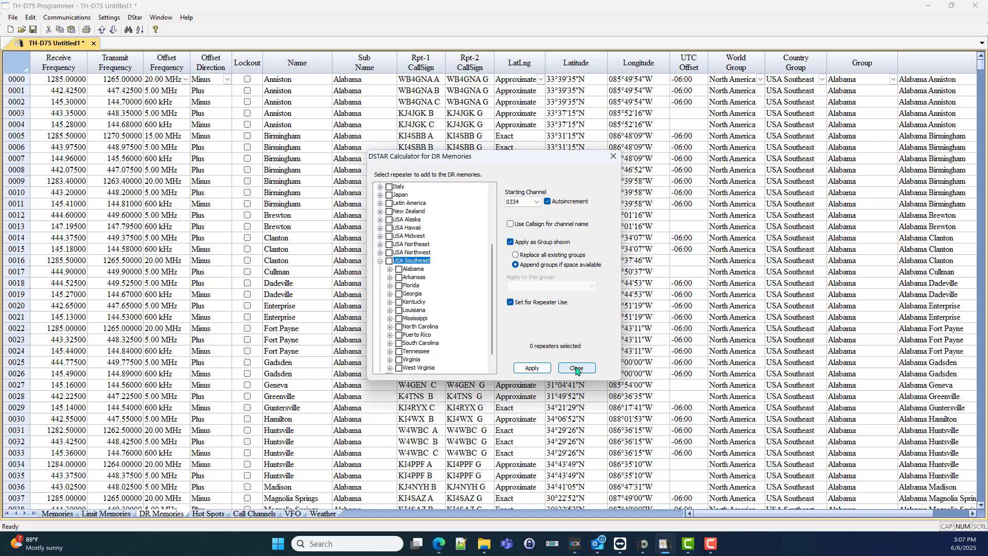
pyautogui.click(575, 369)
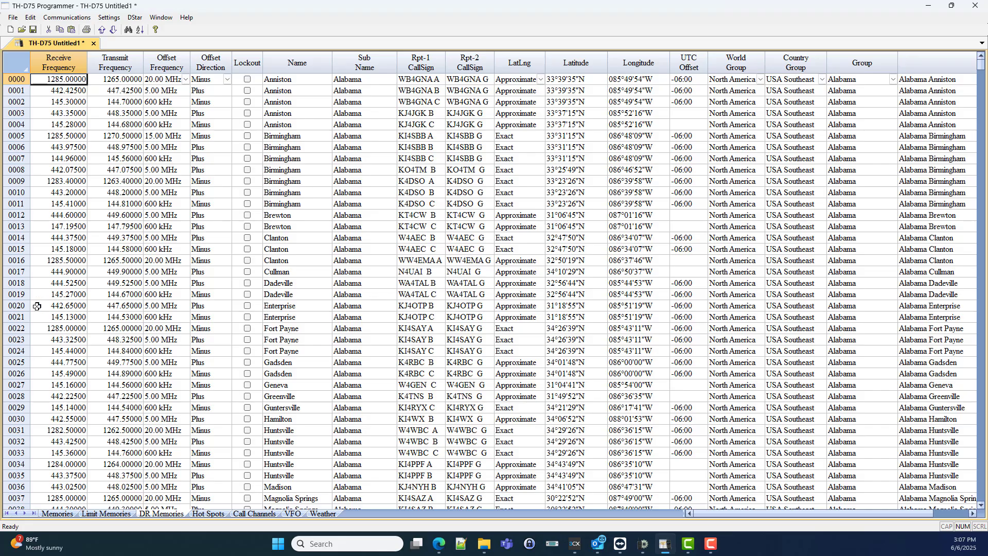
pyautogui.click(57, 271)
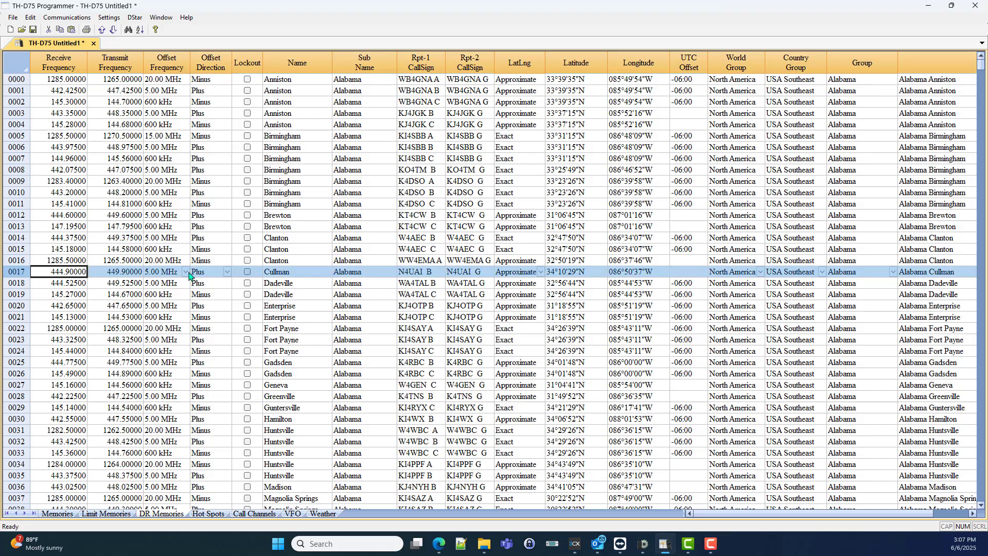
pyautogui.click(134, 17)
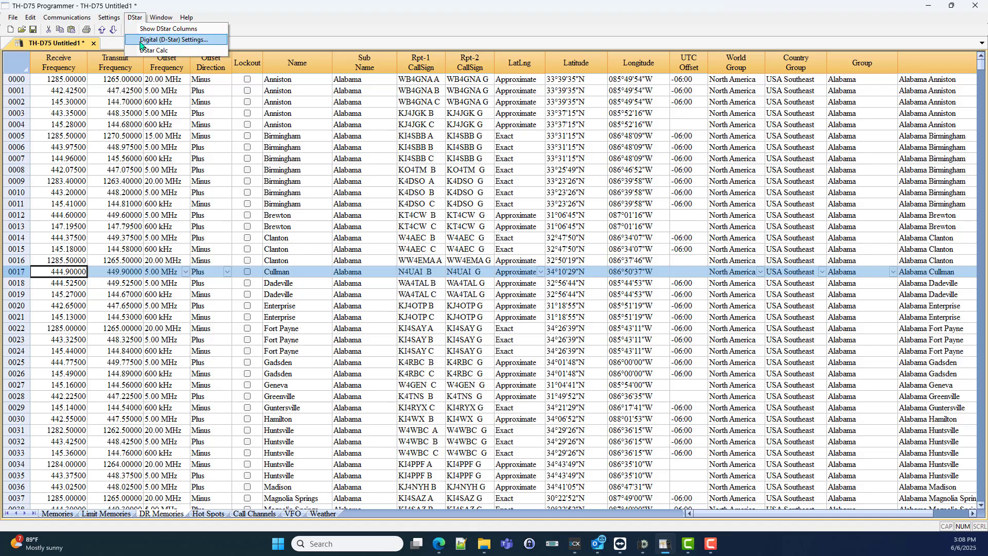
pyautogui.click(175, 39)
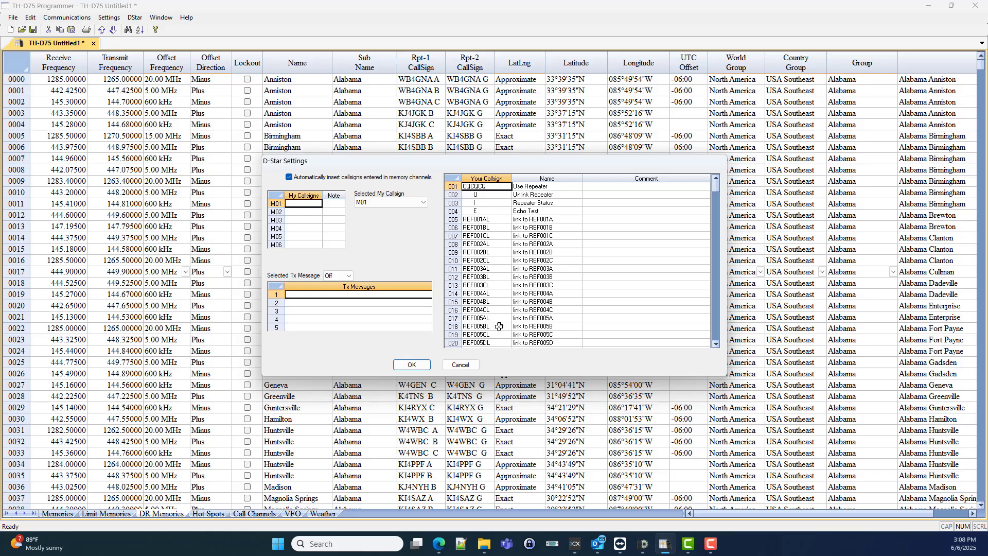
pyautogui.click(484, 327)
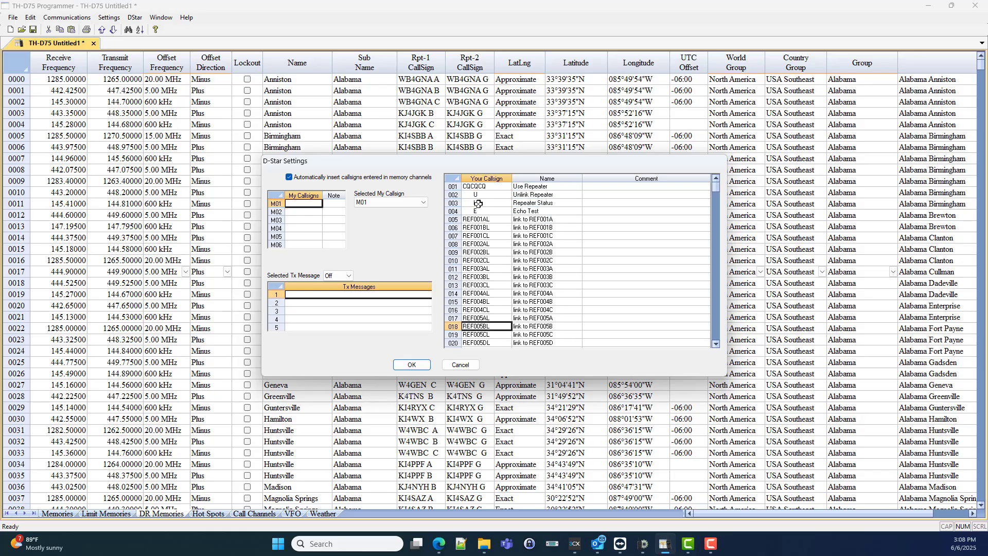
pyautogui.moveTo(460, 364)
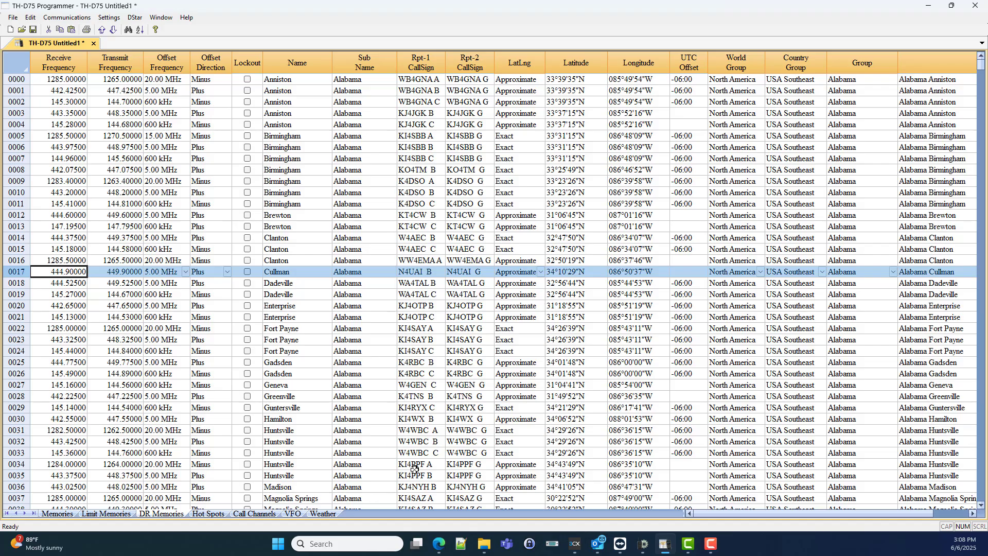
# Step: Scroll down and back up the DR Memories list to review the Japanese repeater entries
pyautogui.scroll(-3)
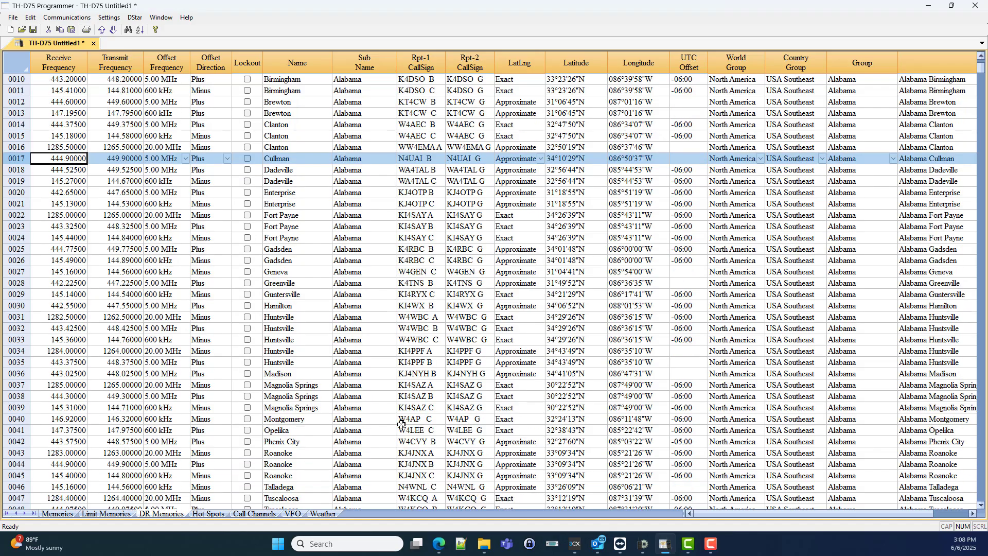
pyautogui.scroll(-3)
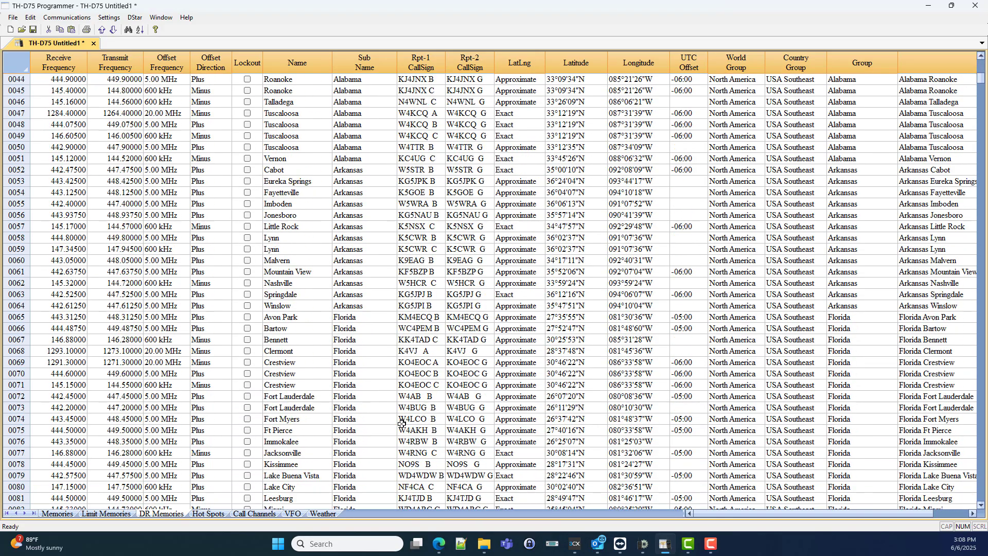
pyautogui.scroll(3)
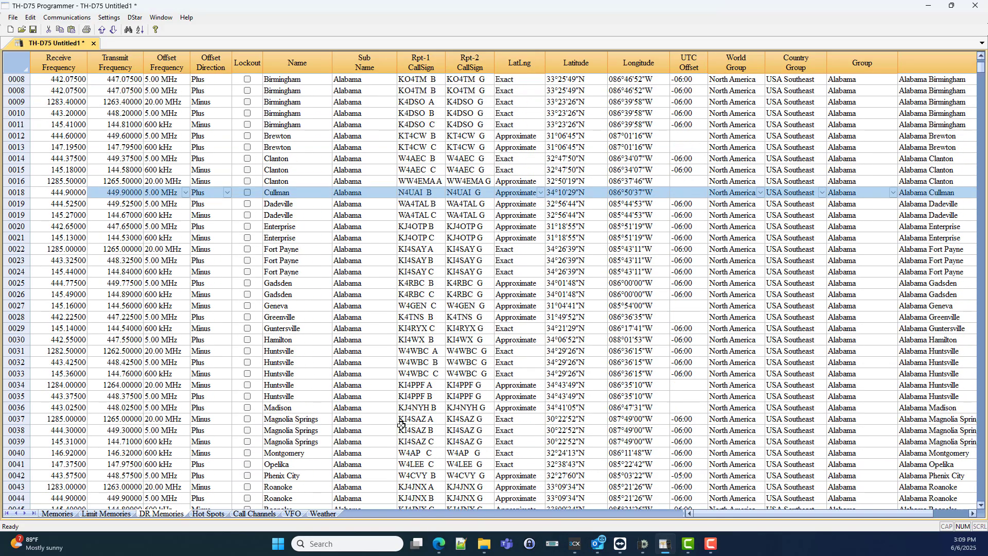
pyautogui.scroll(3)
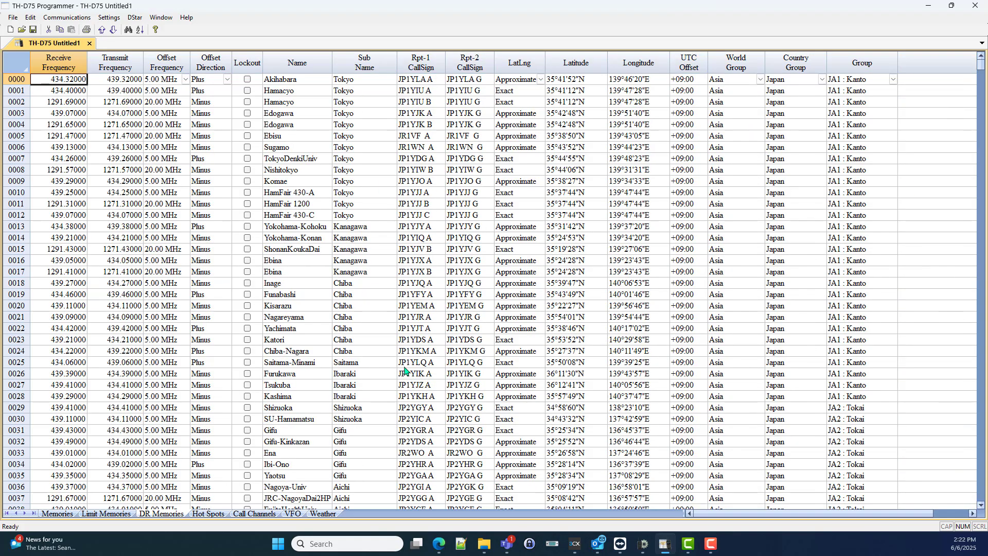
pyautogui.moveTo(416, 11)
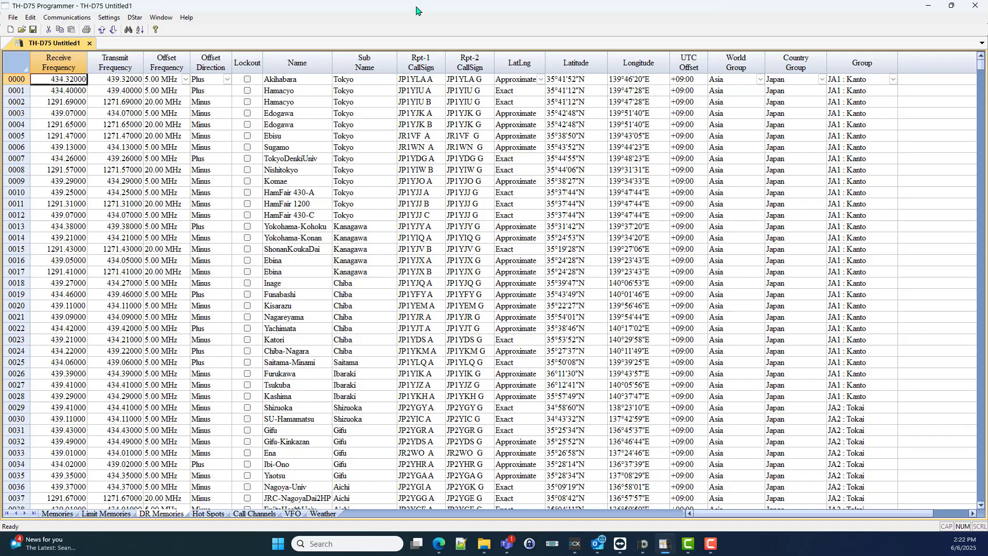